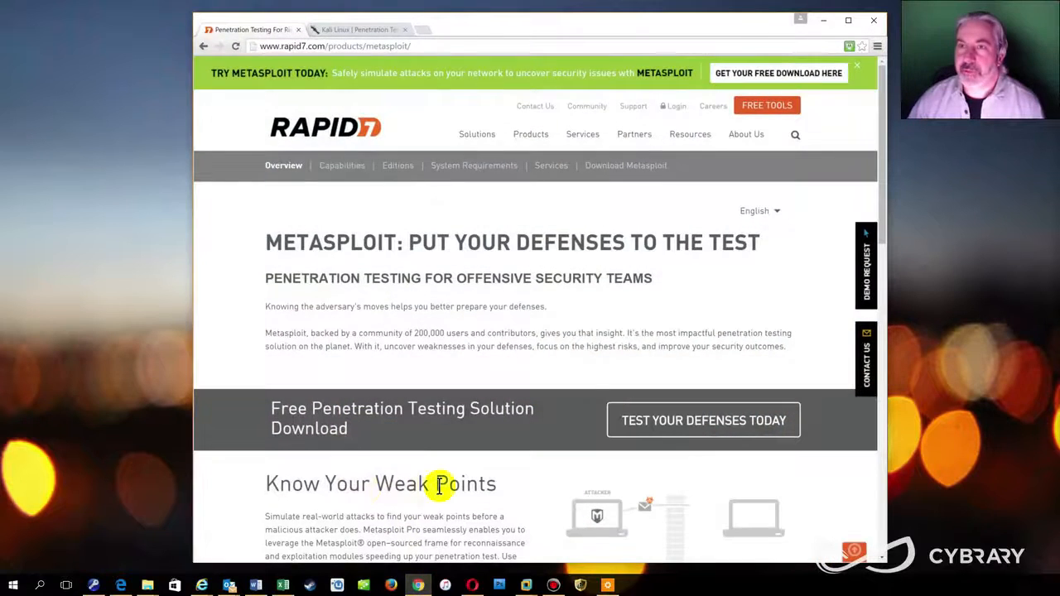
mouse_move(434, 301)
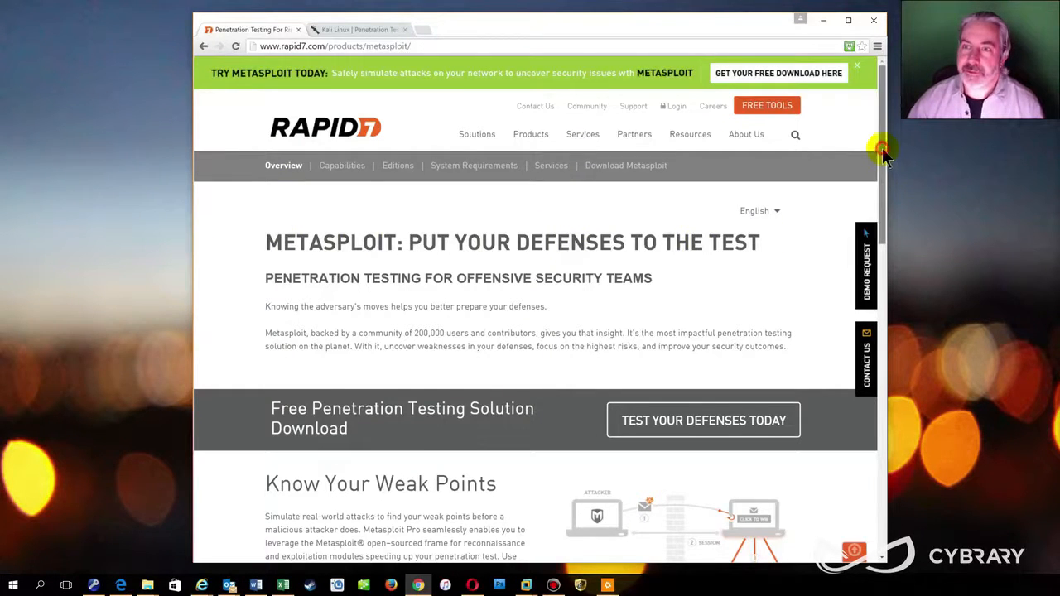
Step: Scroll the Rapid7 Metasploit page down to the Free Metasploit Download section at the bottom
scroll("down", 3)
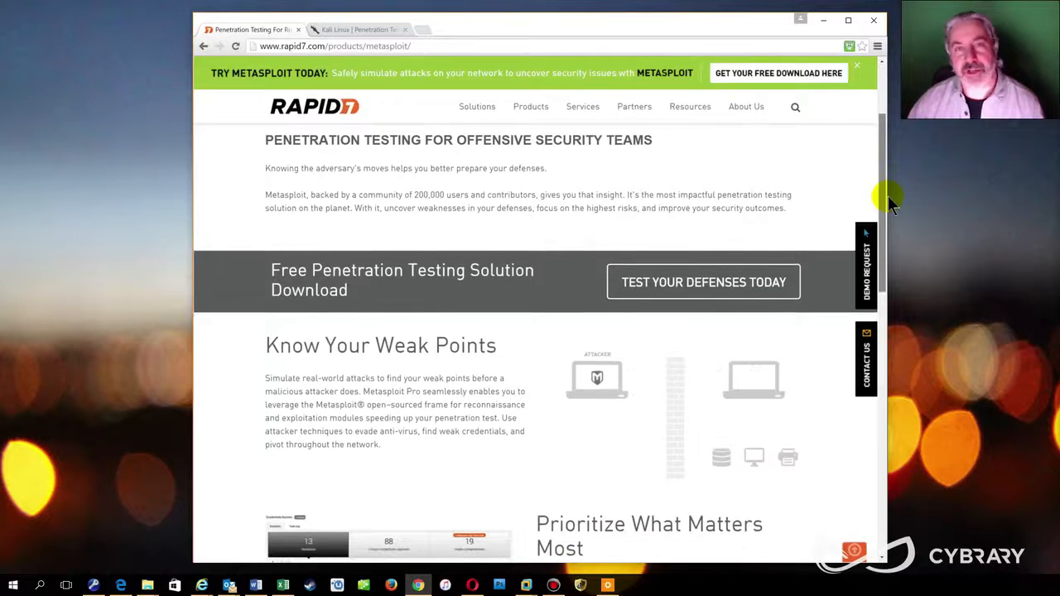
scroll("down", 3)
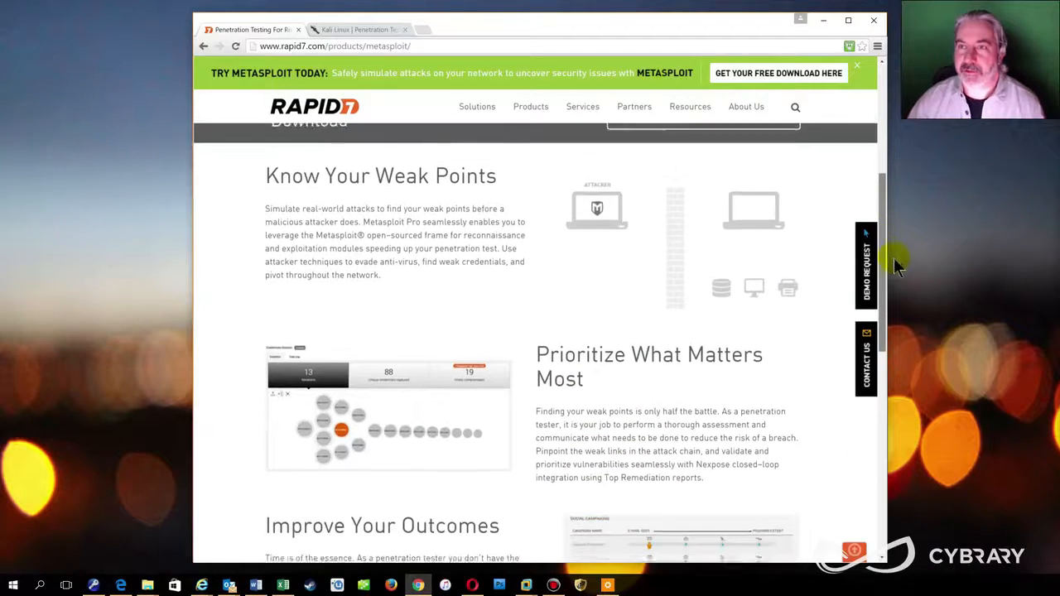
scroll("down", 3)
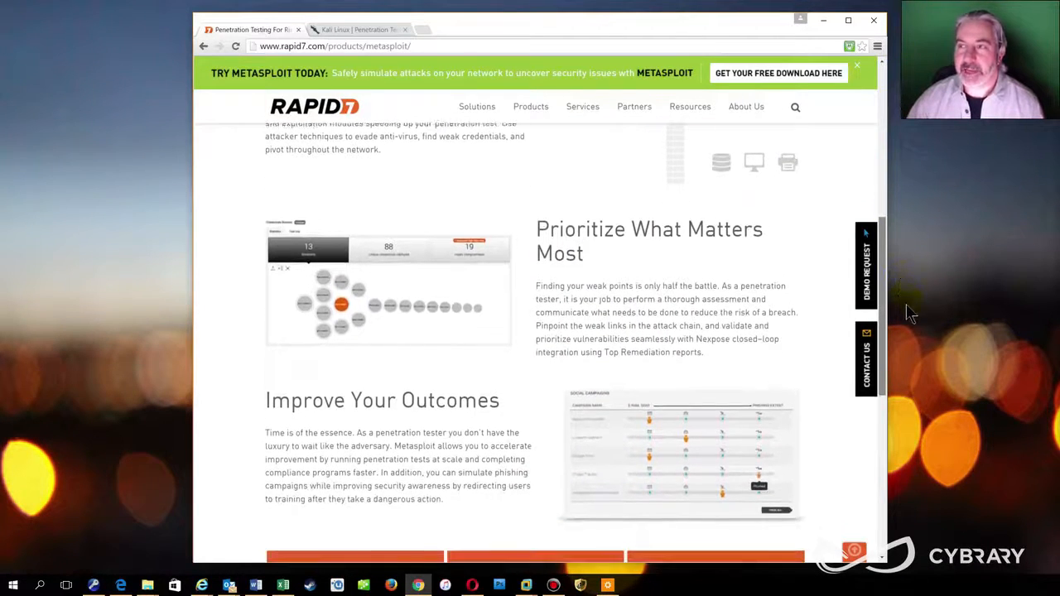
scroll("down", 3)
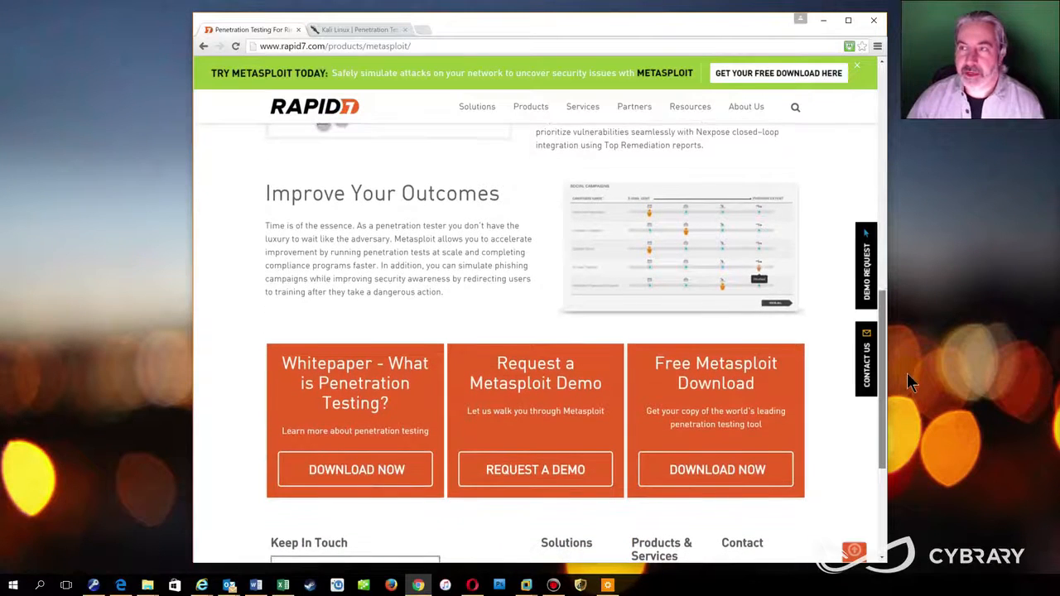
scroll("down", 3)
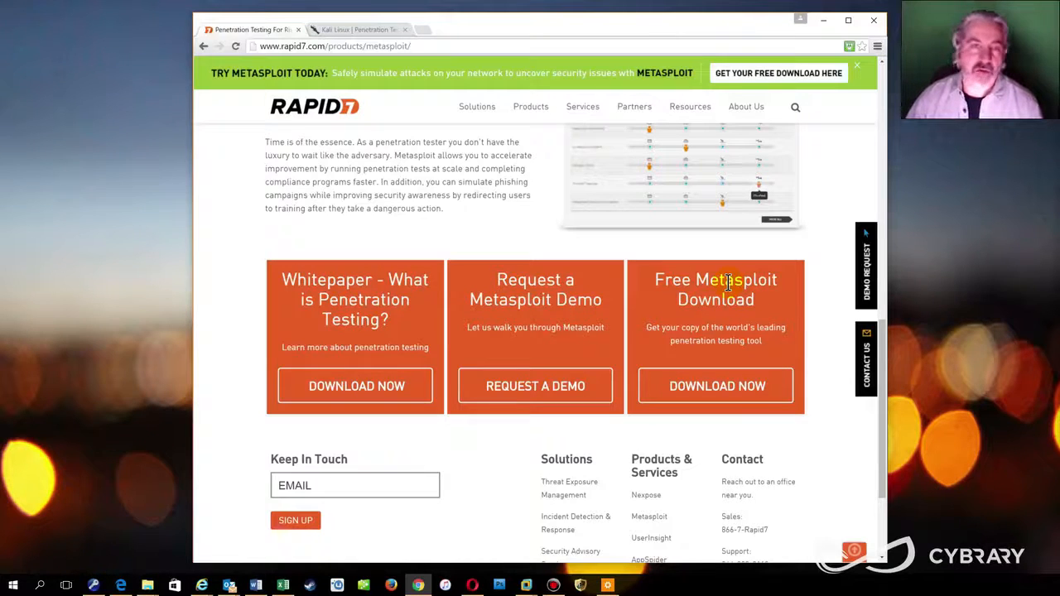
mouse_move(782, 264)
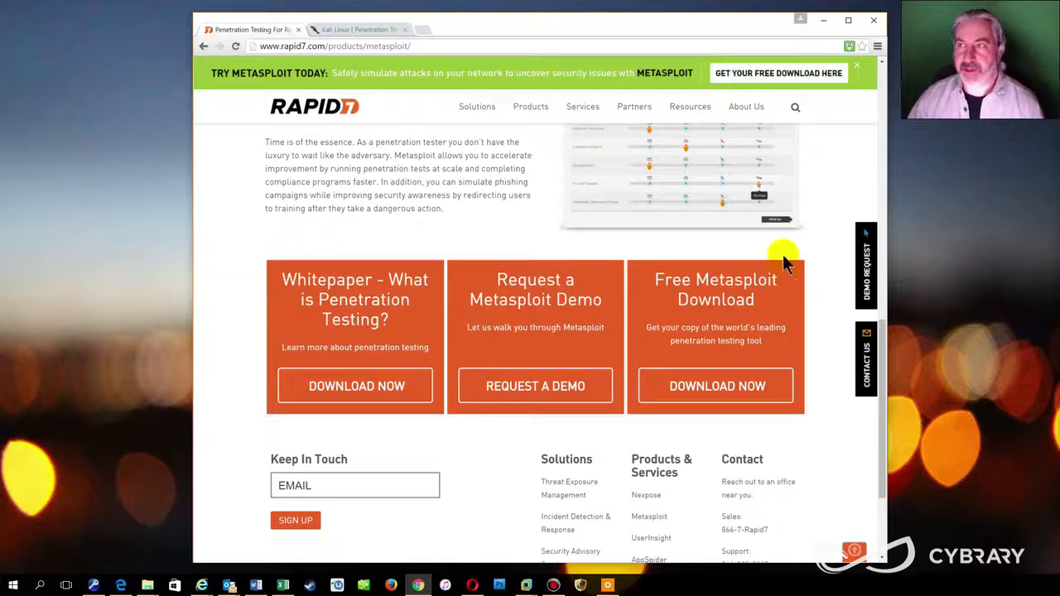
mouse_move(804, 147)
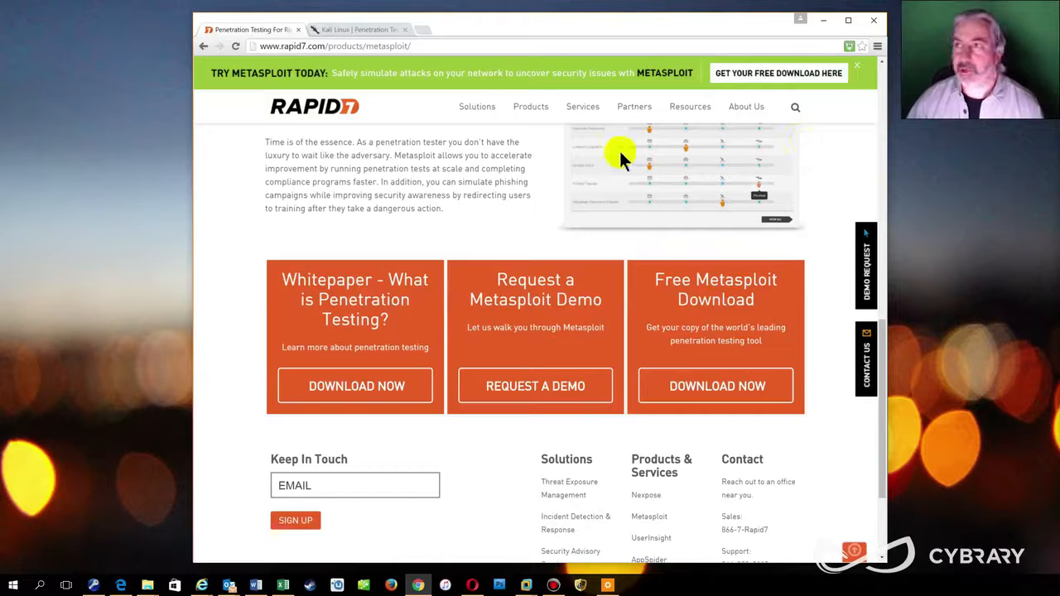
mouse_move(612, 153)
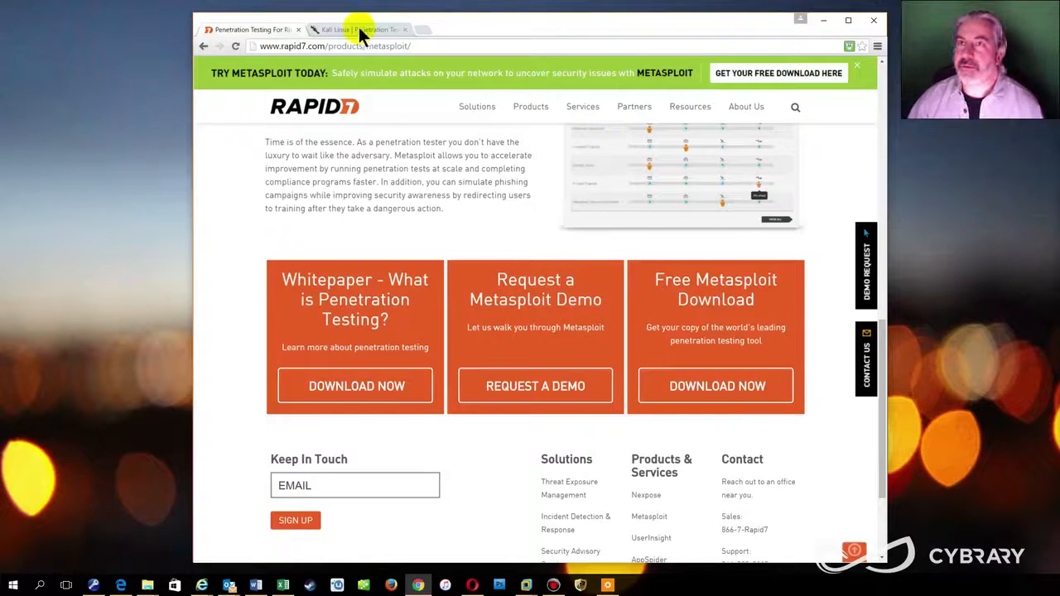
Step: Switch Chrome to the Kali Linux homepage announcing the Kali Linux 2.0 release
left_click(357, 30)
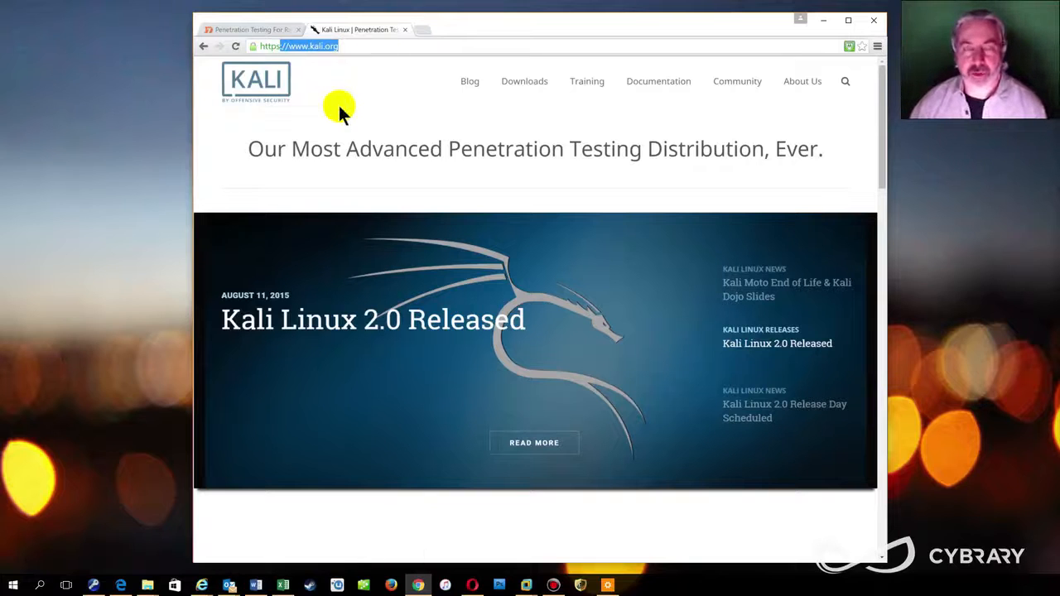
mouse_move(361, 93)
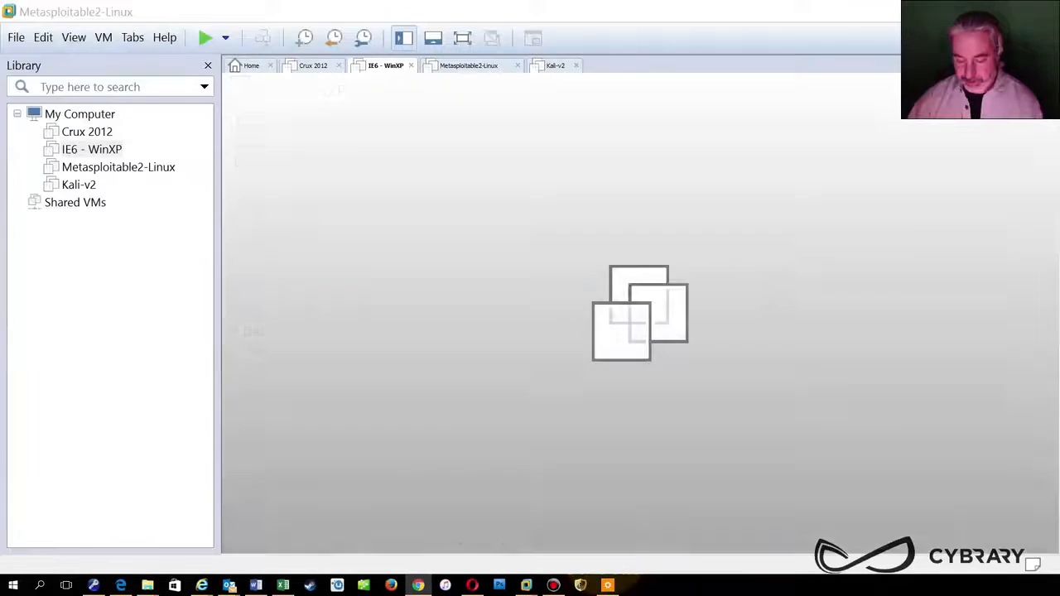
Step: View the Kali-v2 virtual machine, then return to the Workstation home screen
left_click(556, 66)
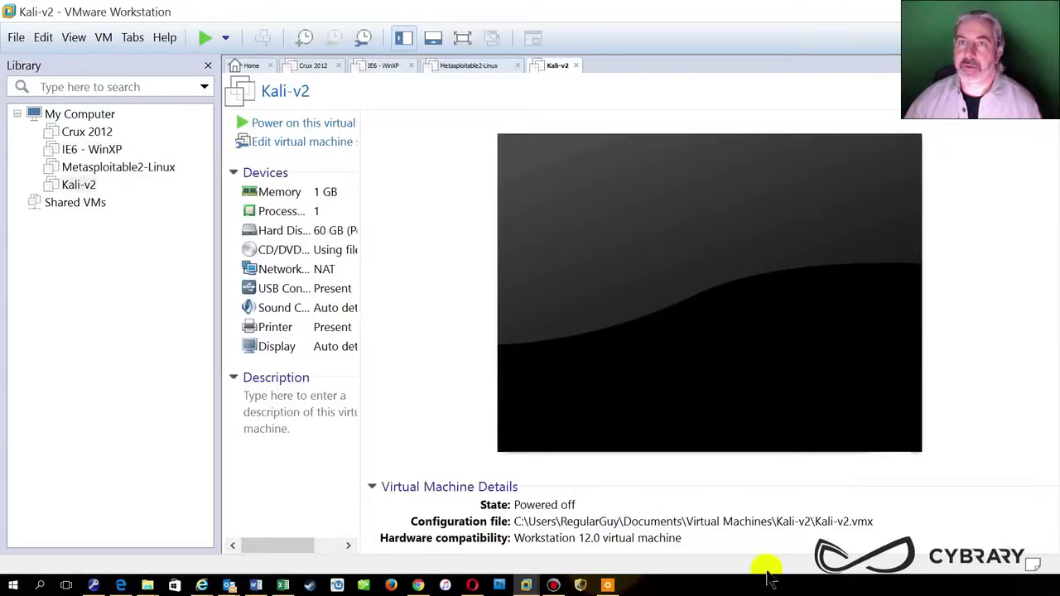
left_click(249, 66)
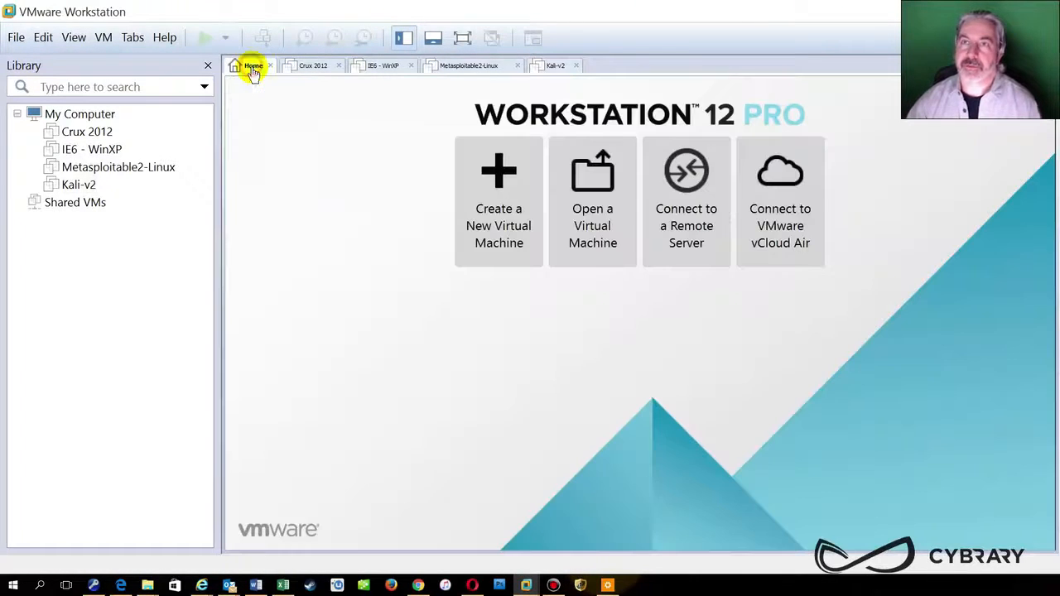
mouse_move(358, 414)
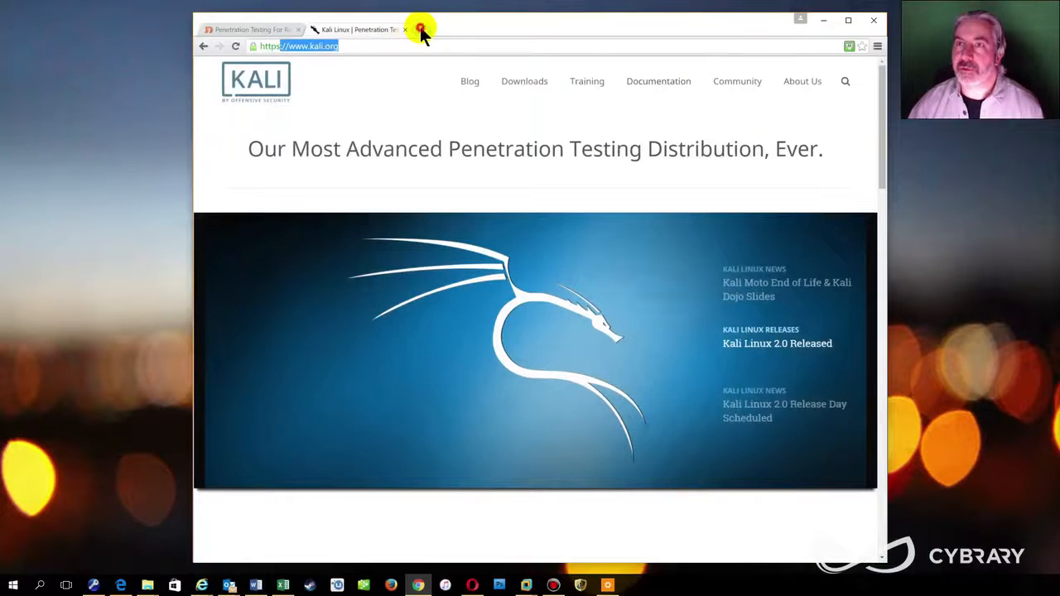
Step: Go to vmware.com in a new tab and reach the All Downloads, Drivers & Tools page
left_click(421, 30)
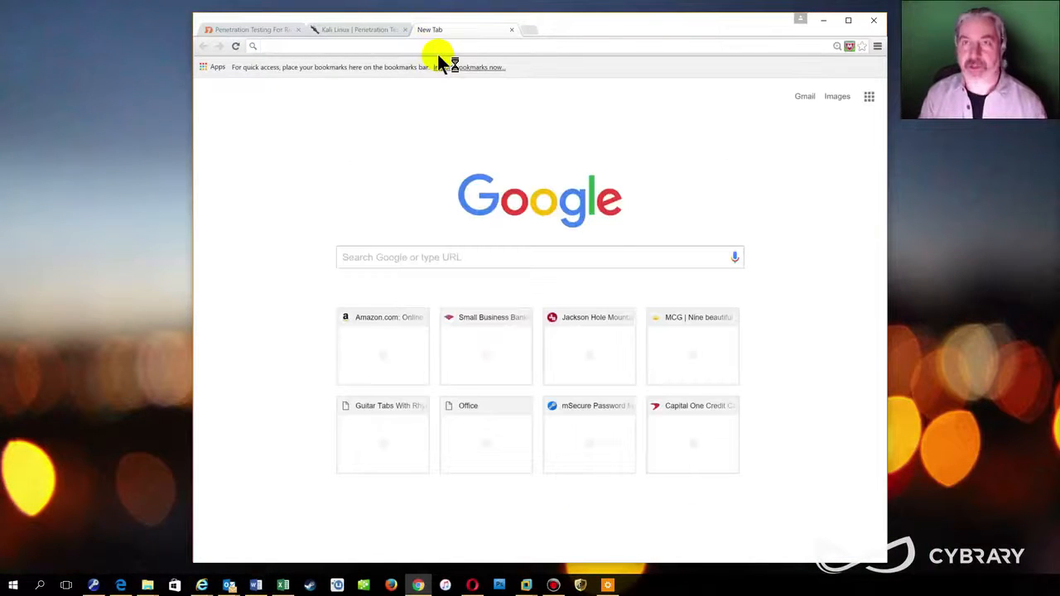
type("vmware.com")
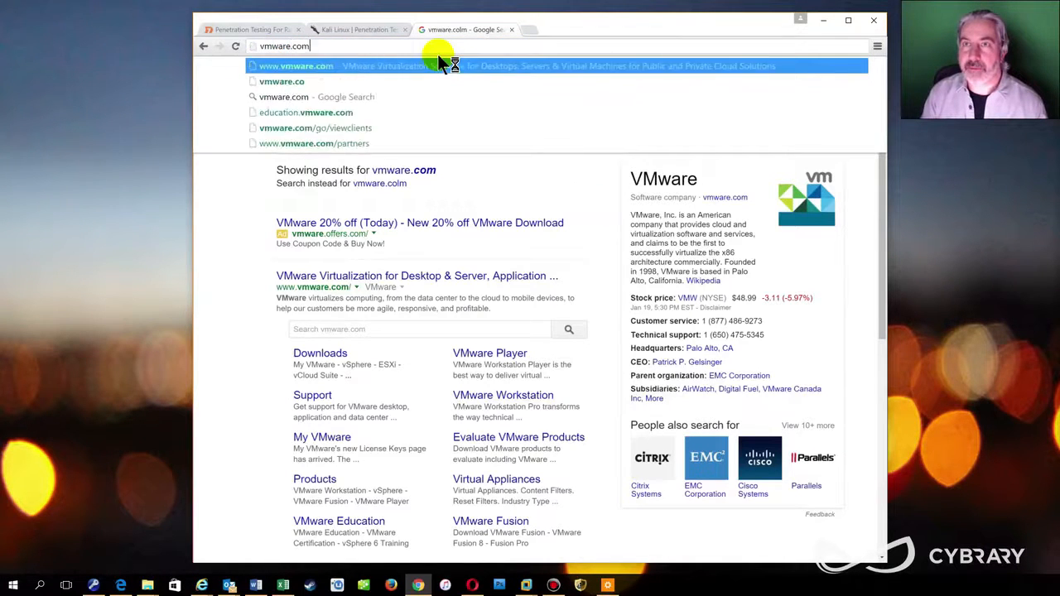
left_click(295, 67)
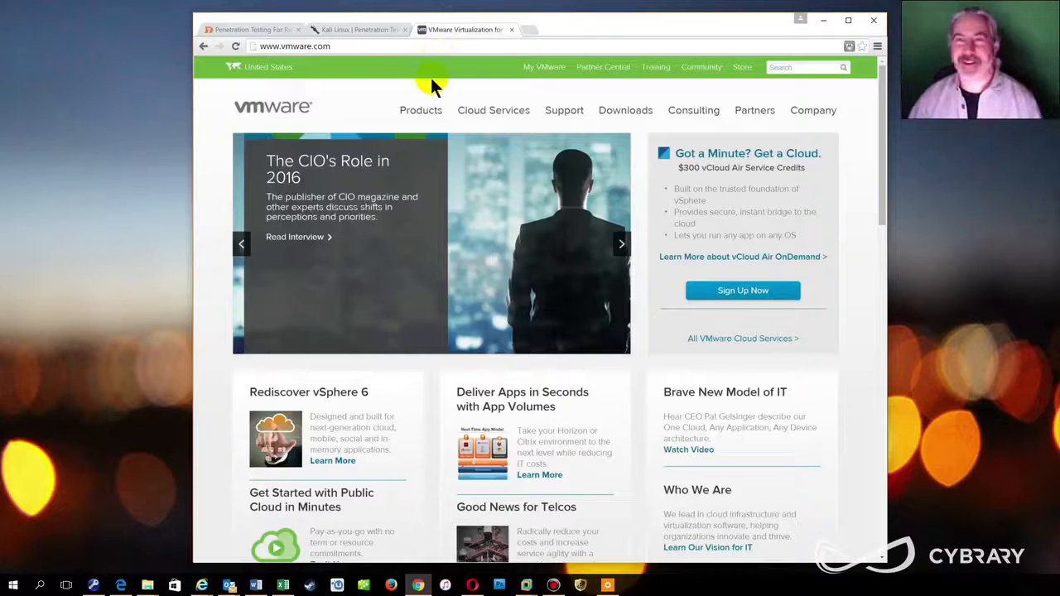
left_click(626, 109)
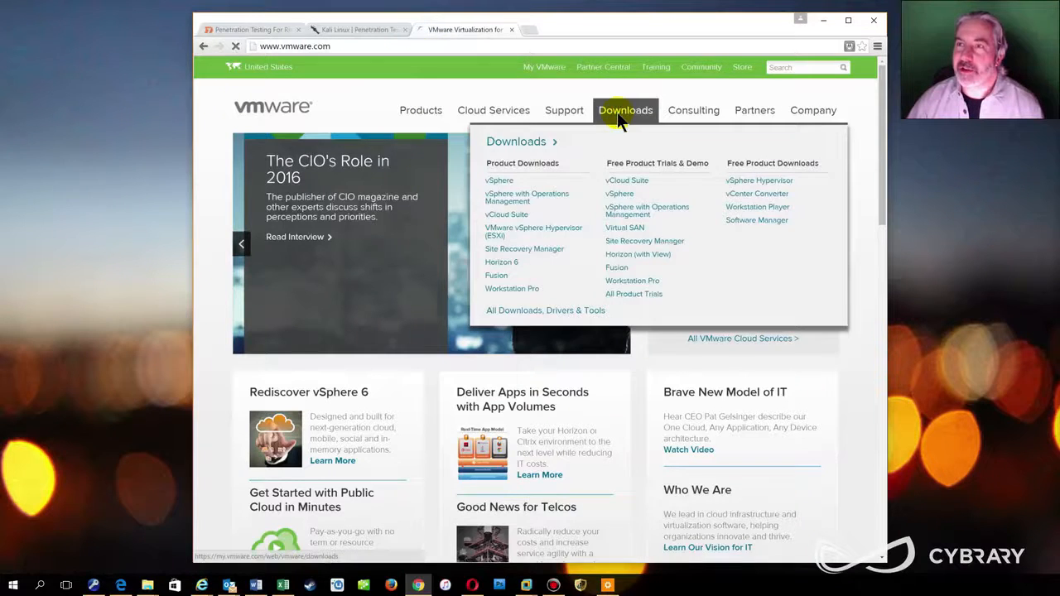
left_click(547, 310)
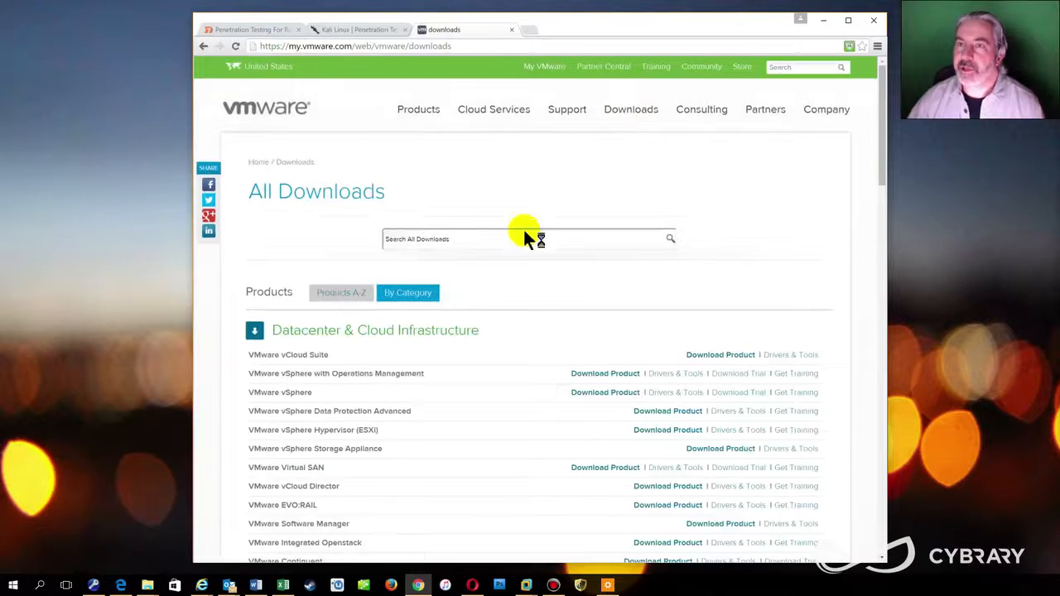
Step: Reach Desktop & End-User Computing downloads and start the VMware Workstation Player download
scroll("down", 3)
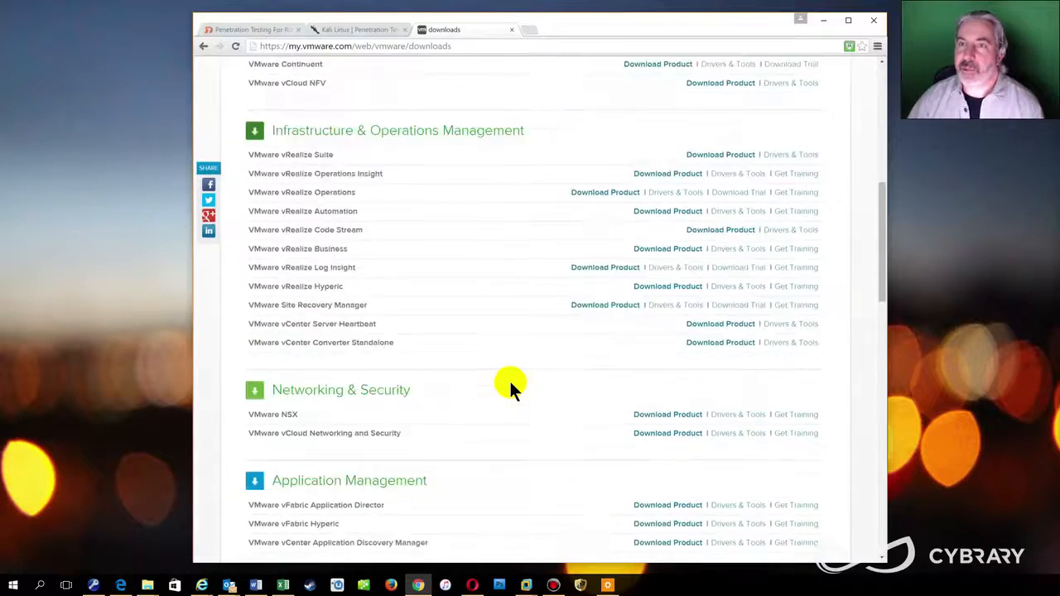
scroll("down", 3)
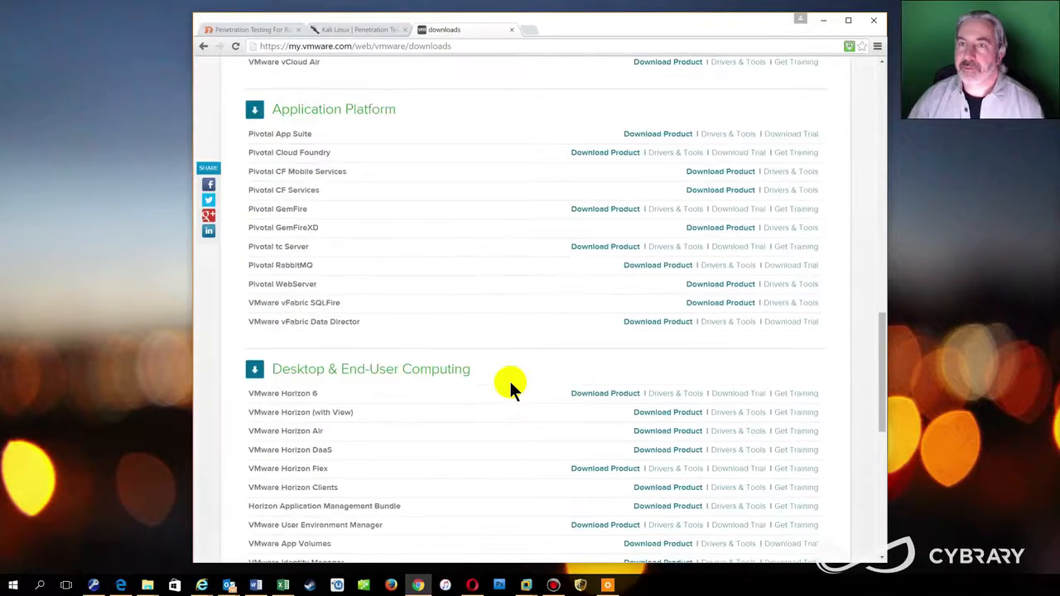
scroll("down", 3)
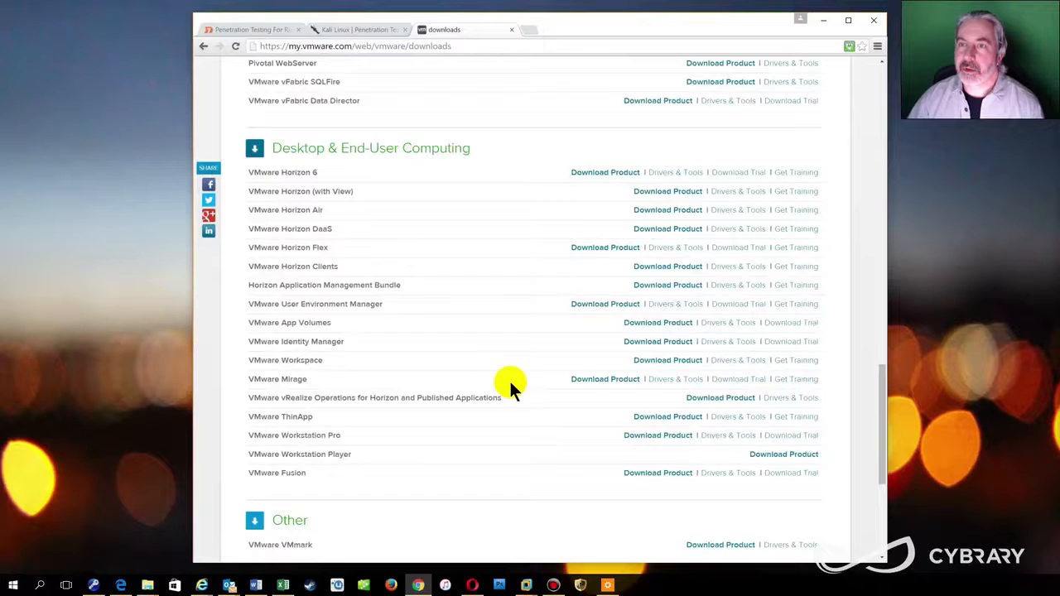
mouse_move(324, 454)
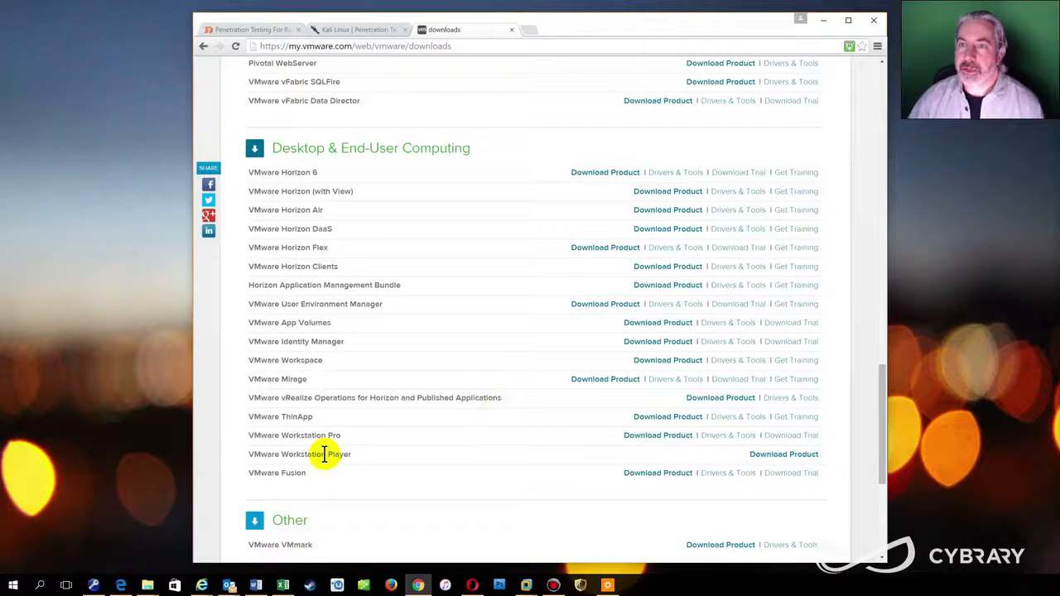
mouse_move(629, 472)
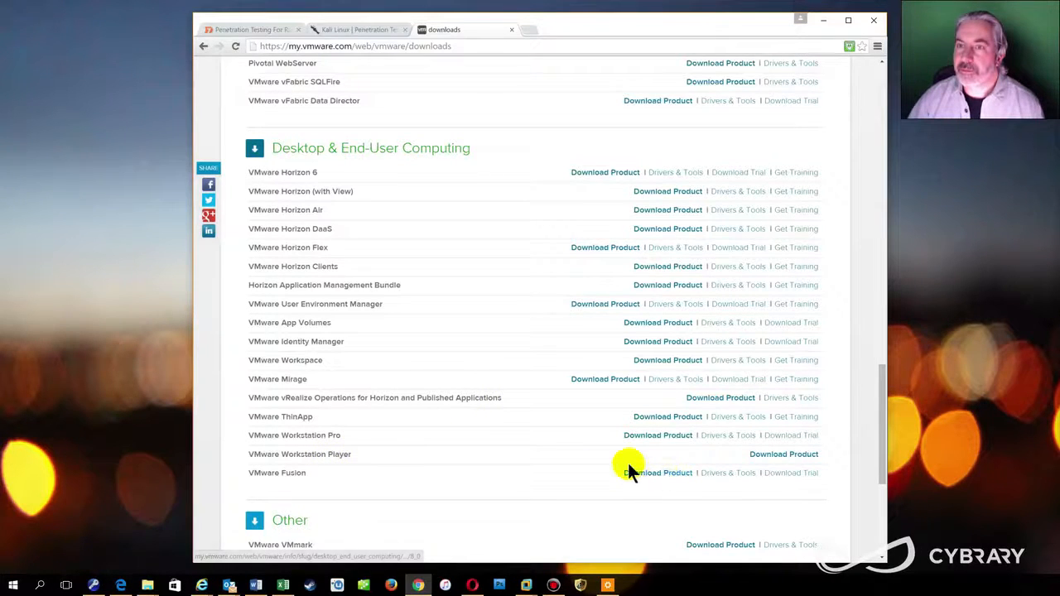
left_click(783, 454)
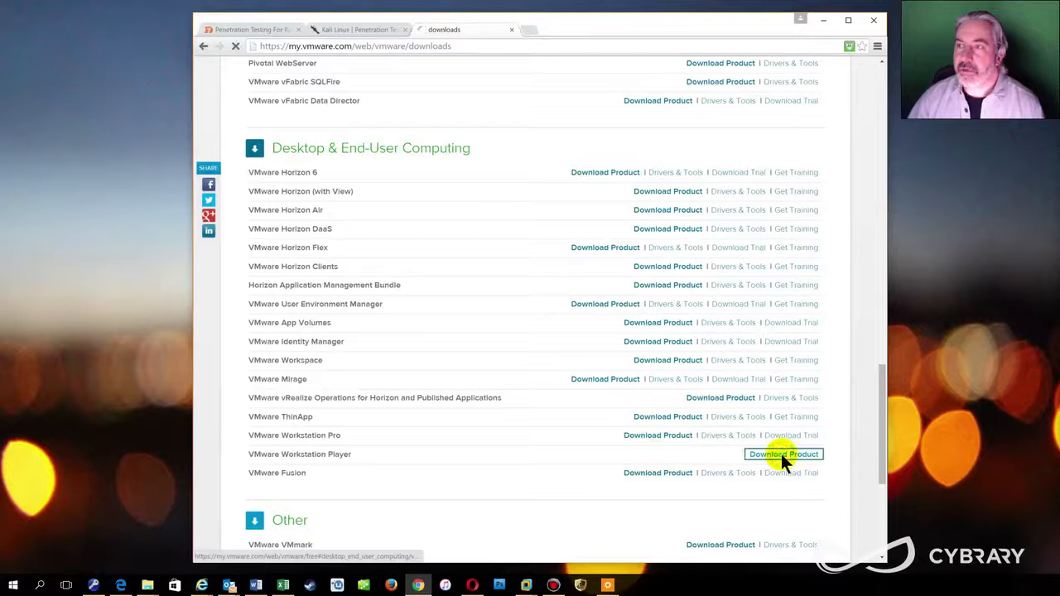
left_click(784, 454)
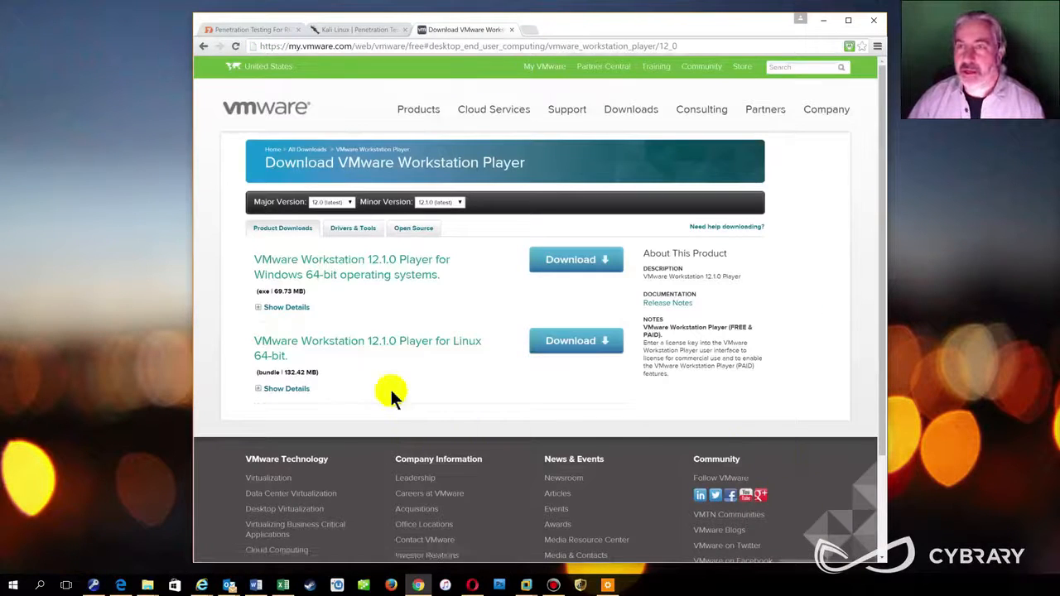
mouse_move(365, 328)
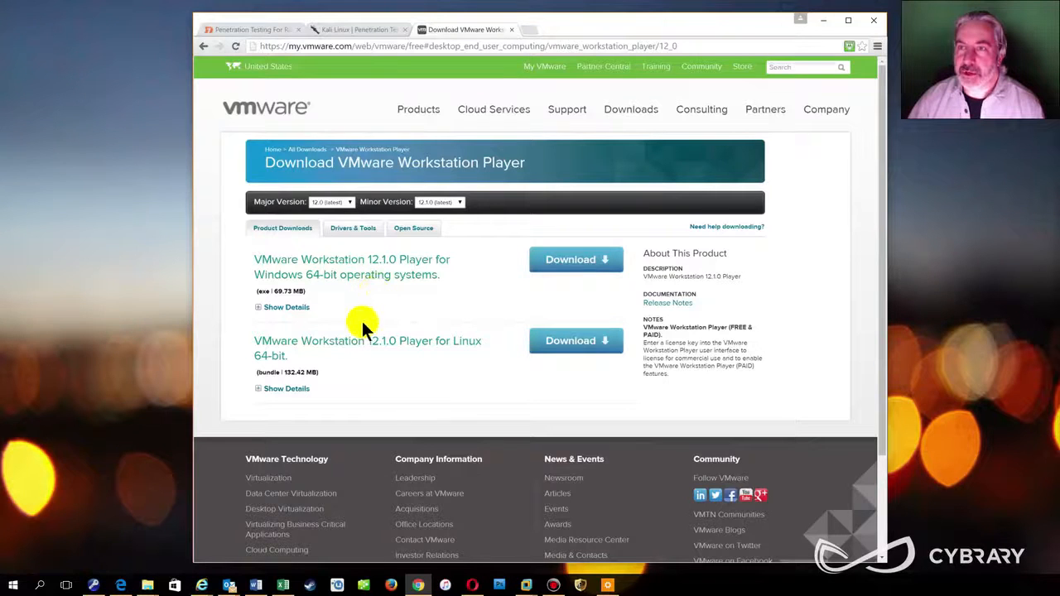
mouse_move(456, 314)
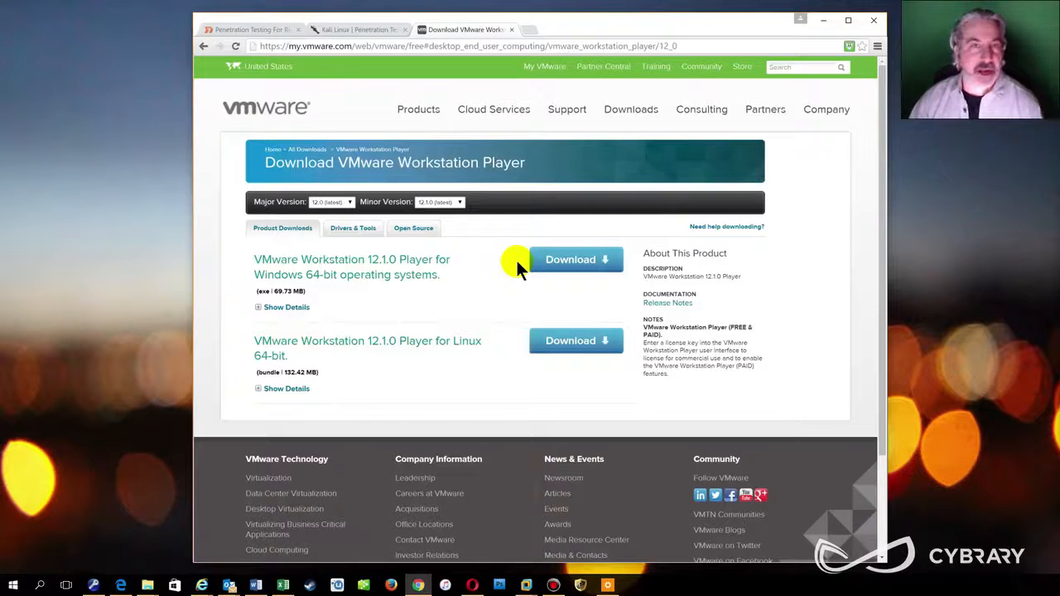
mouse_move(514, 263)
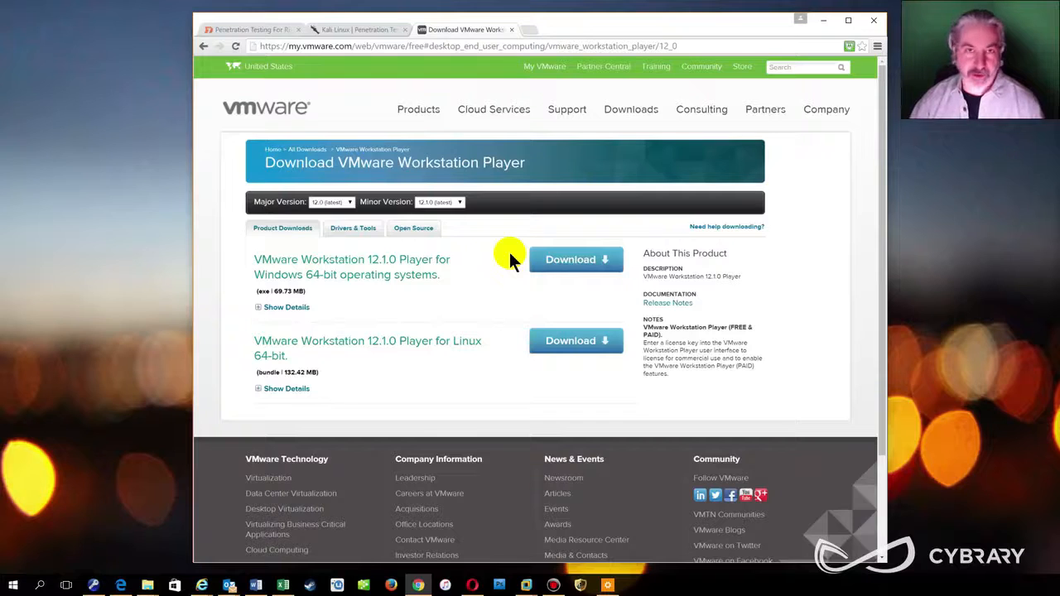
mouse_move(463, 282)
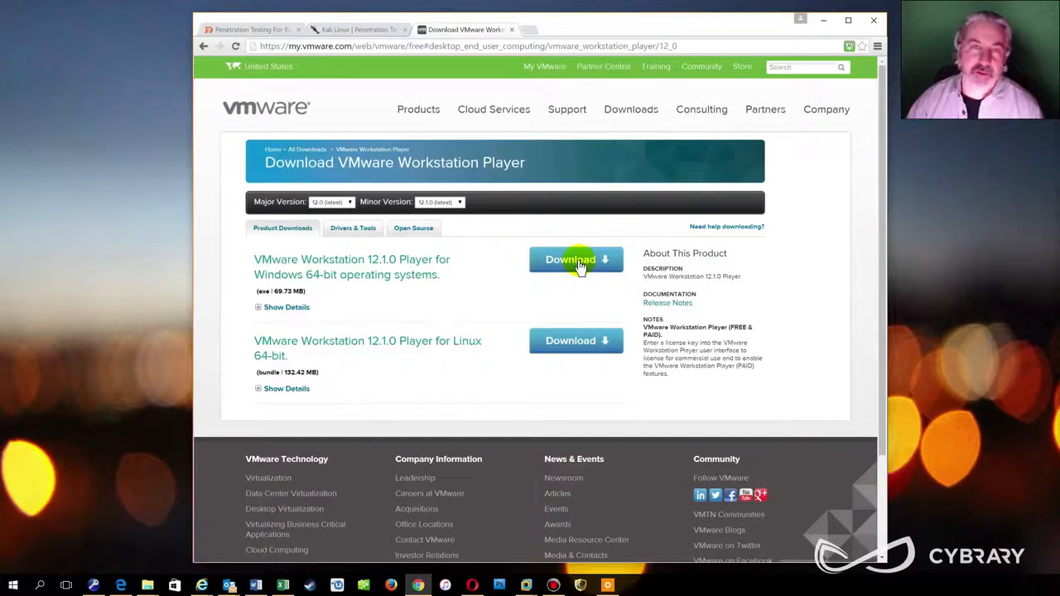
mouse_move(513, 275)
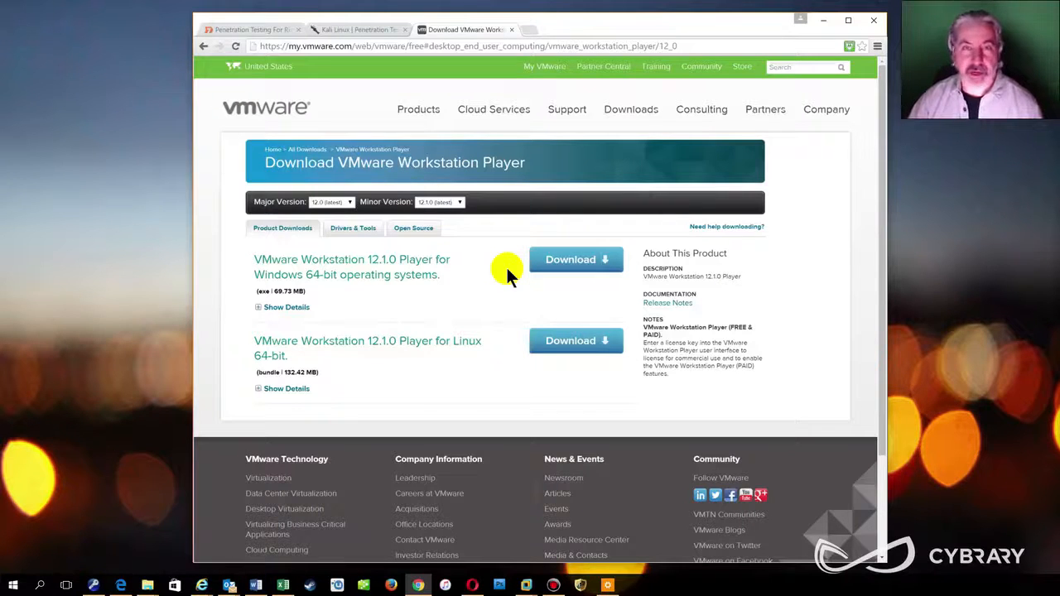
mouse_move(516, 268)
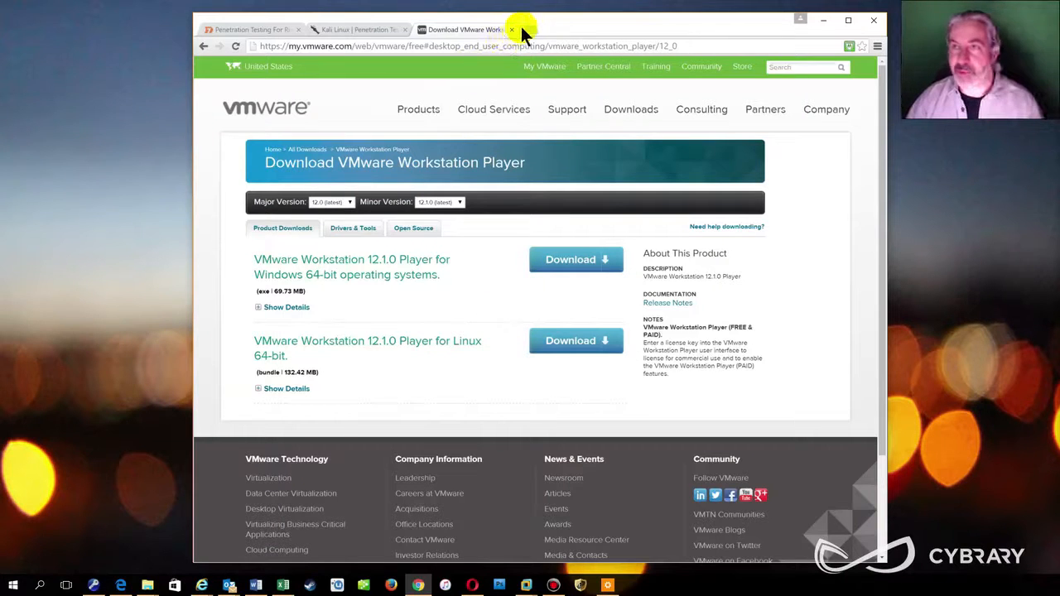
Step: Search Google for Metasploitable in a new tab and open Rapid7's Metasploitable page
left_click(550, 30)
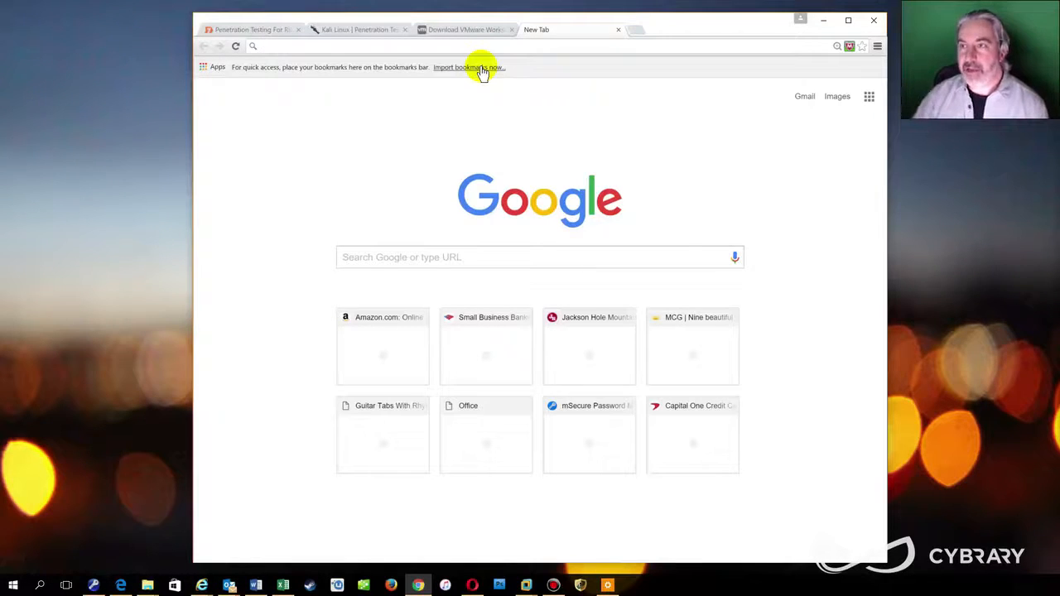
mouse_move(472, 95)
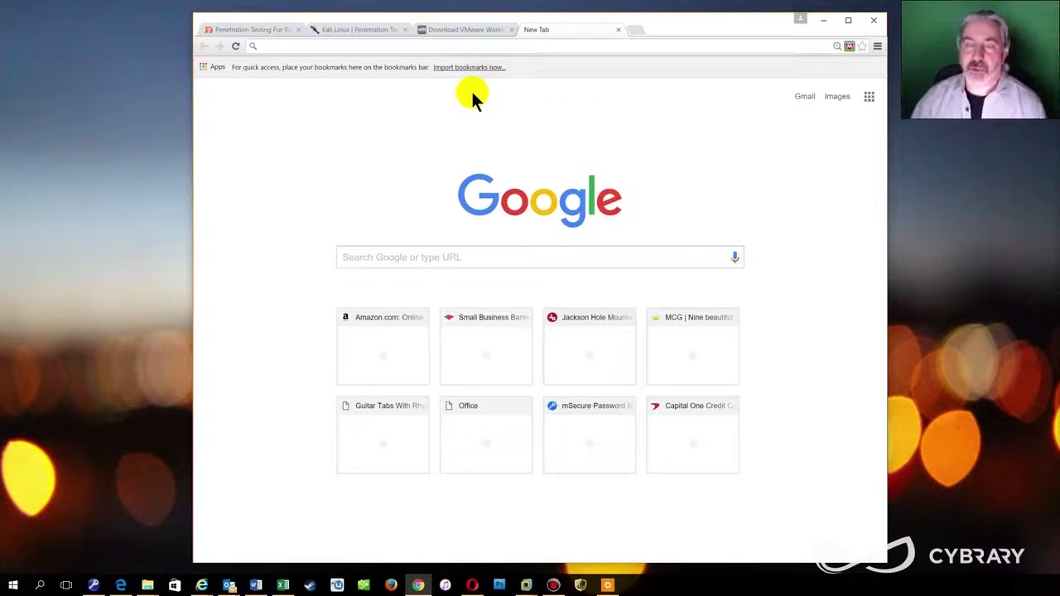
type("metasploitable")
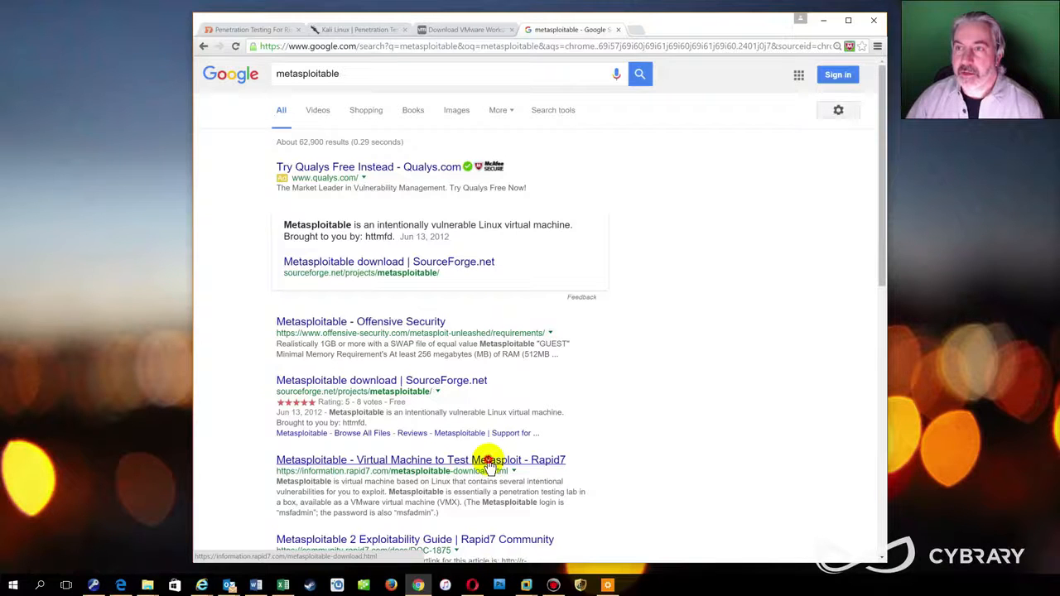
left_click(421, 460)
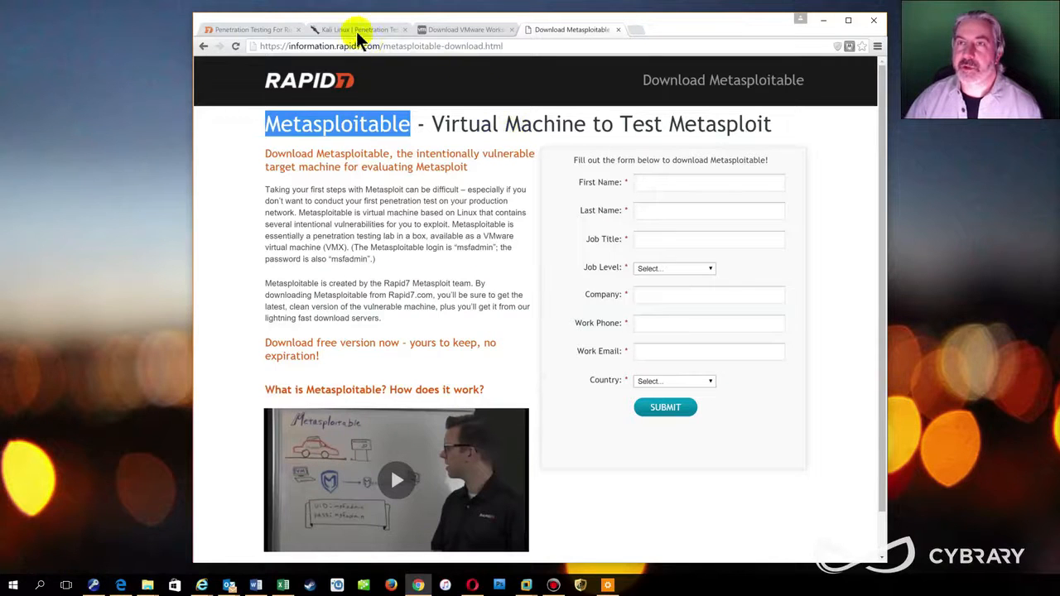
Step: Leave the Rapid7 Metasploitable download form and return to the Kali Linux homepage
left_click(357, 30)
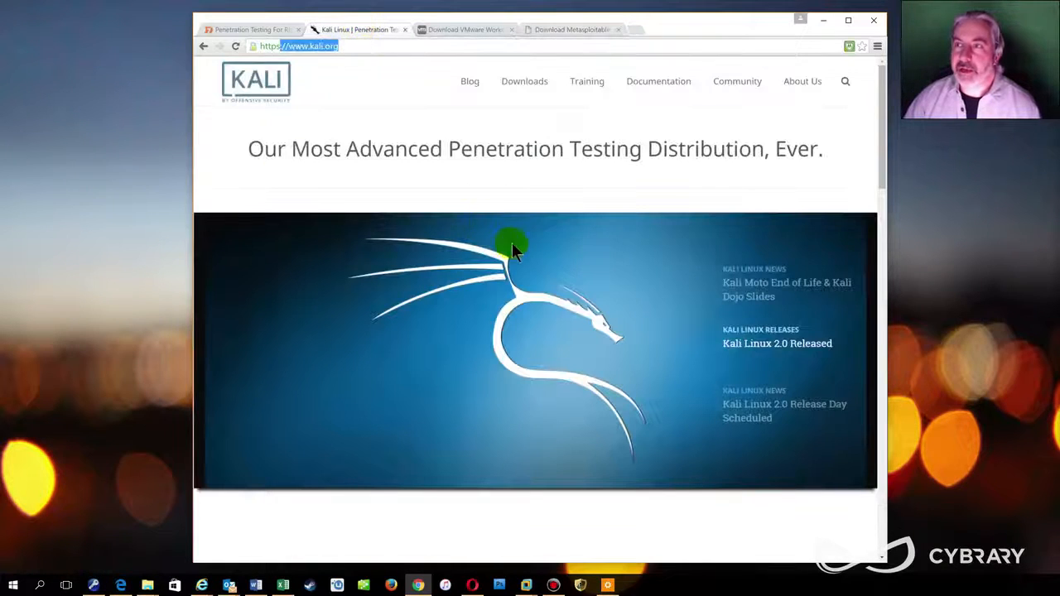
Step: Go to Download Kali Linux and browse the image table down to the VMware images section
left_click(524, 81)
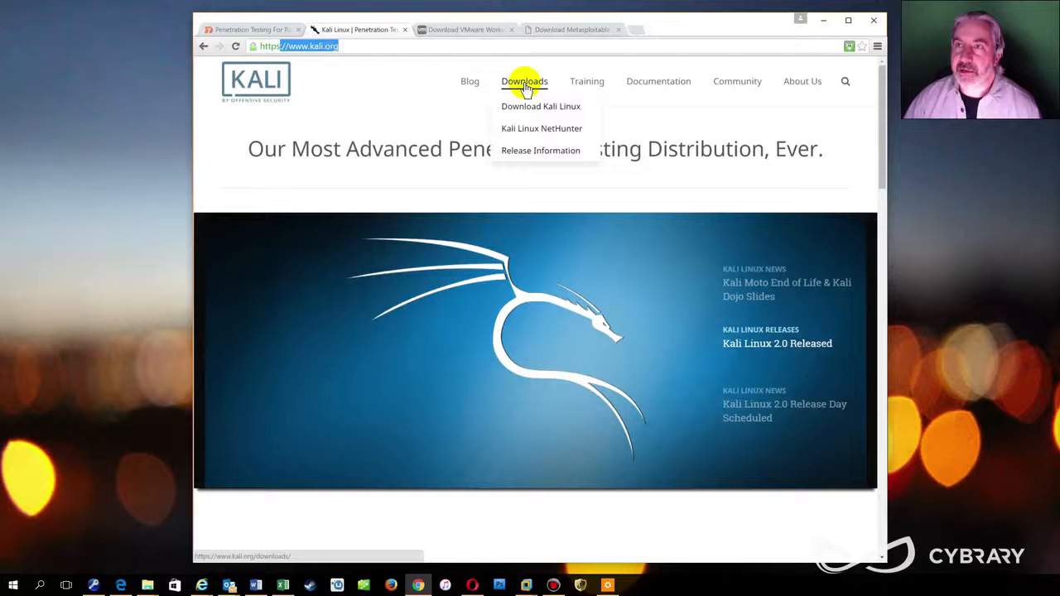
left_click(540, 107)
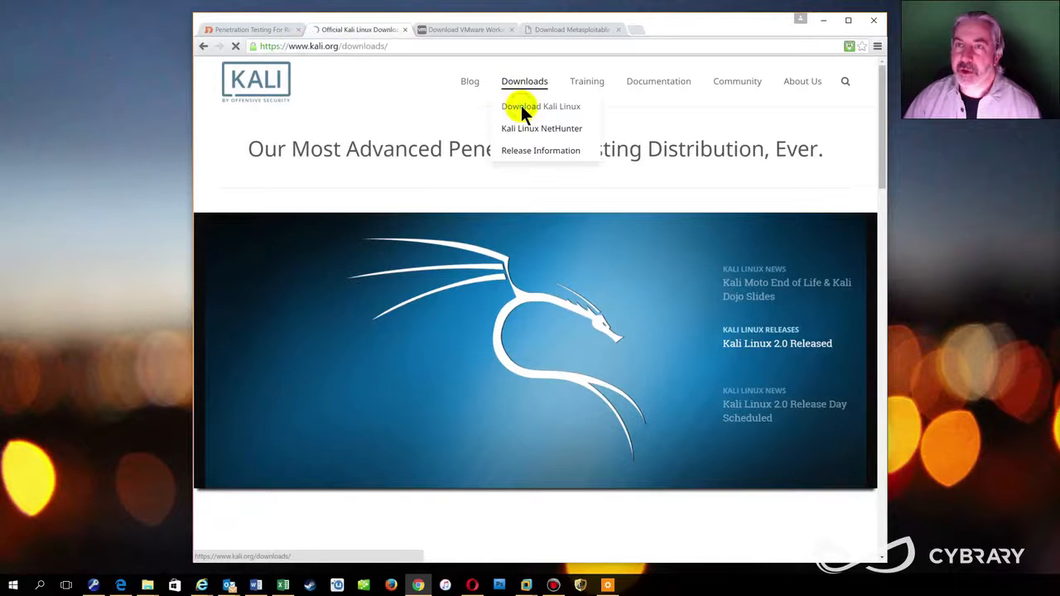
left_click(540, 106)
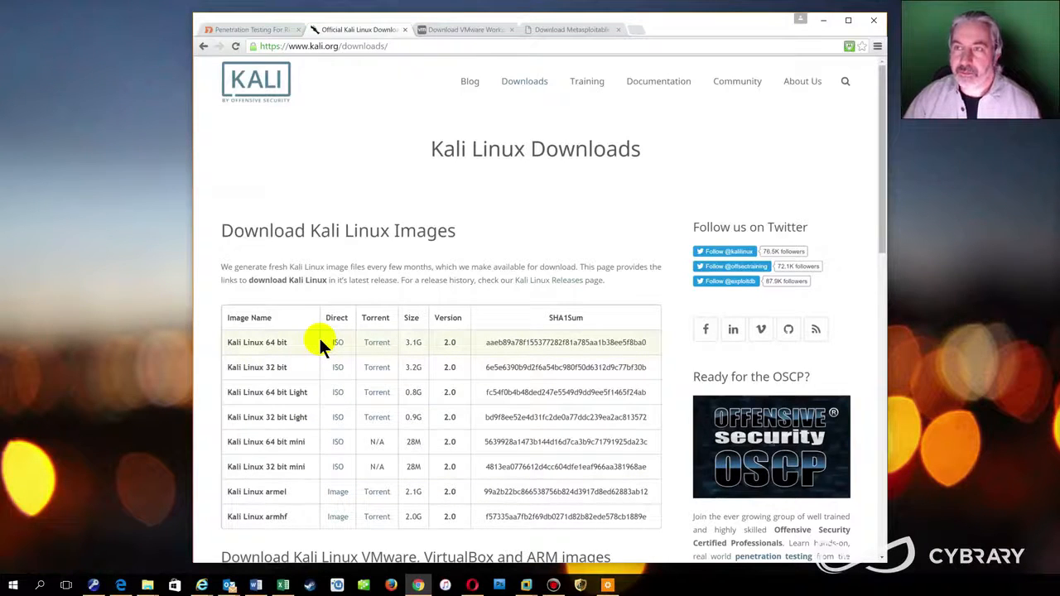
mouse_move(245, 418)
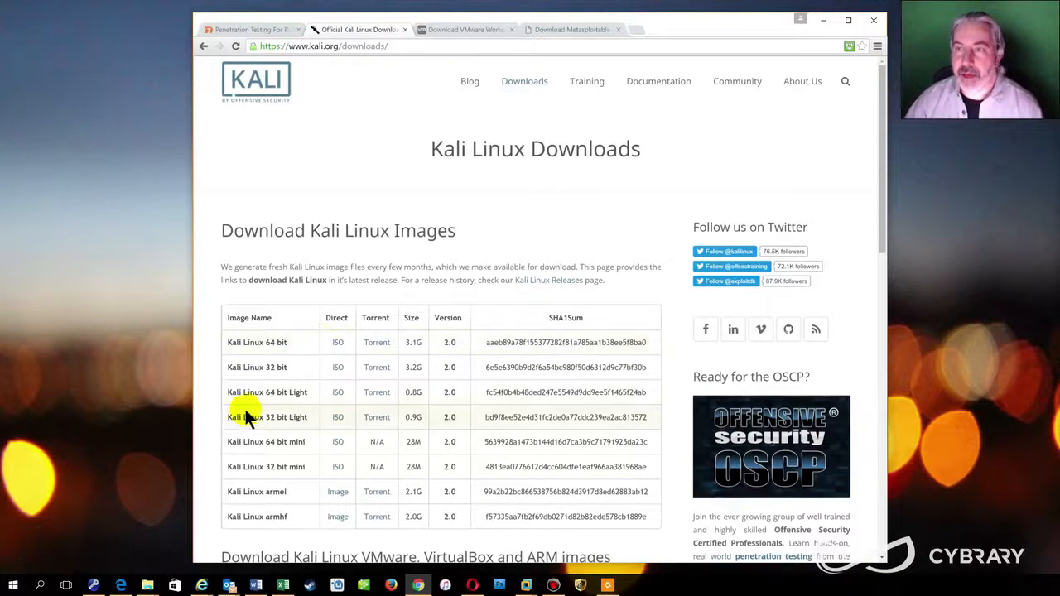
scroll("down", 3)
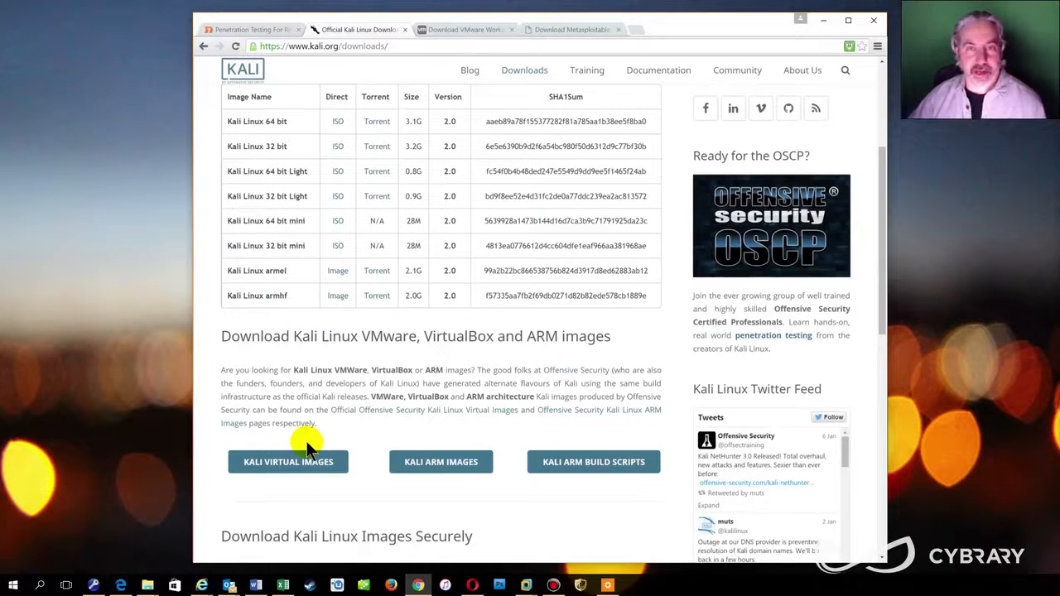
mouse_move(311, 439)
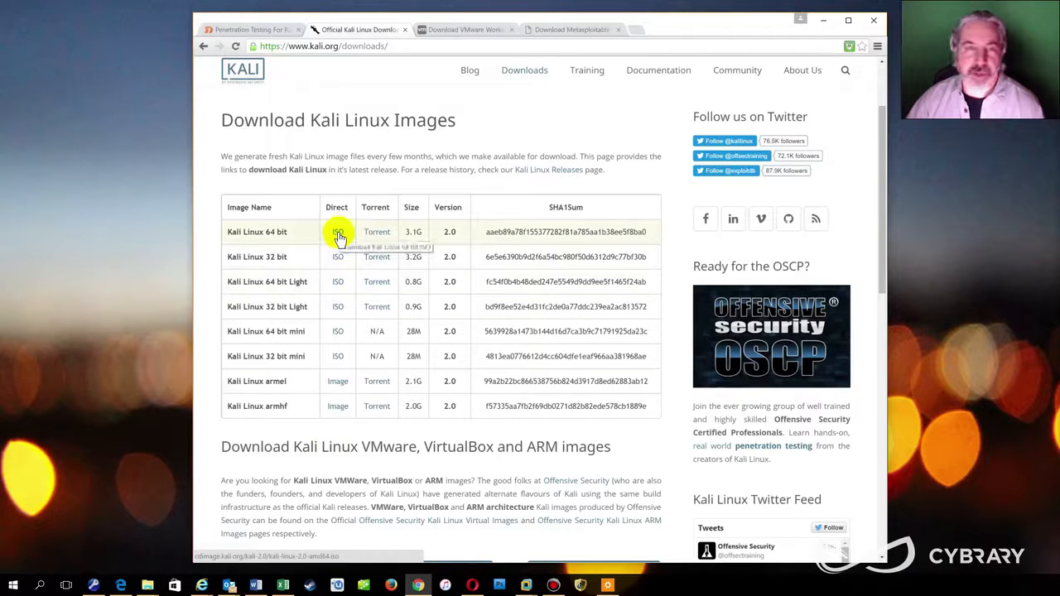
Step: Start the Kali Linux 64 bit ISO download, cancel it, and return to the VM wizard
left_click(338, 232)
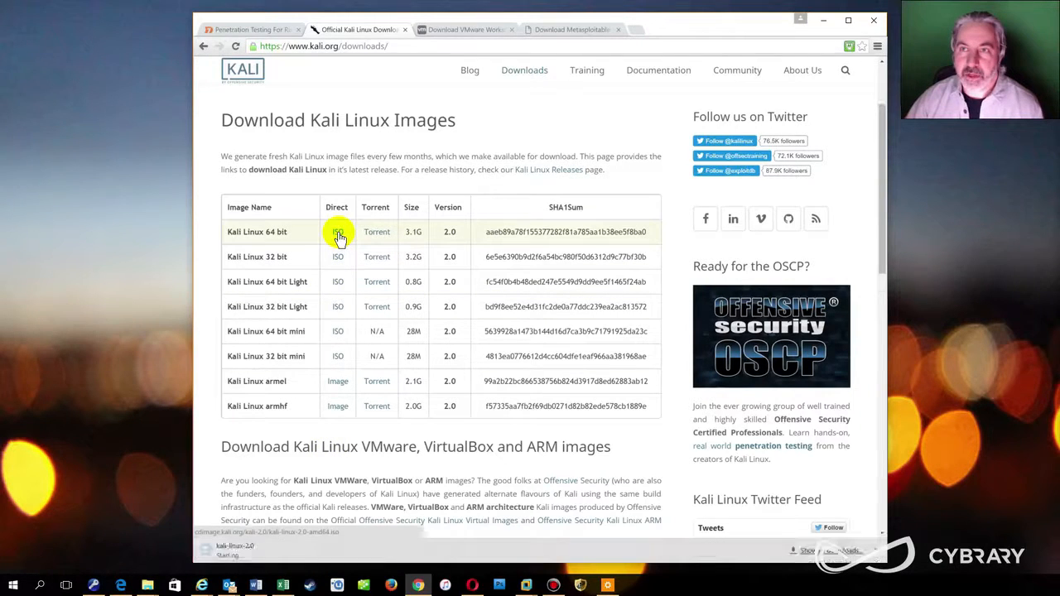
left_click(338, 232)
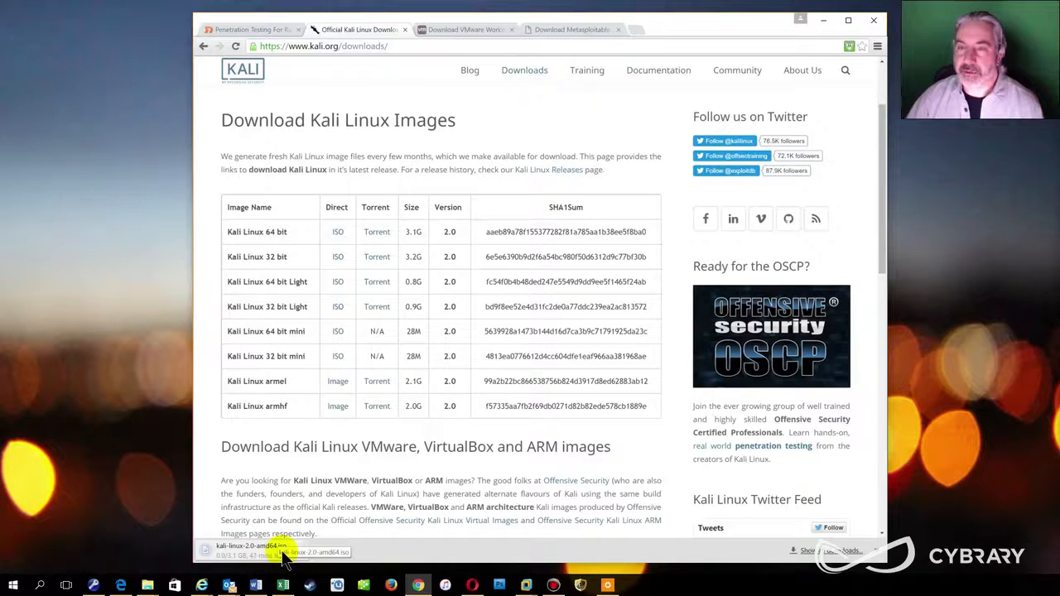
left_click(307, 546)
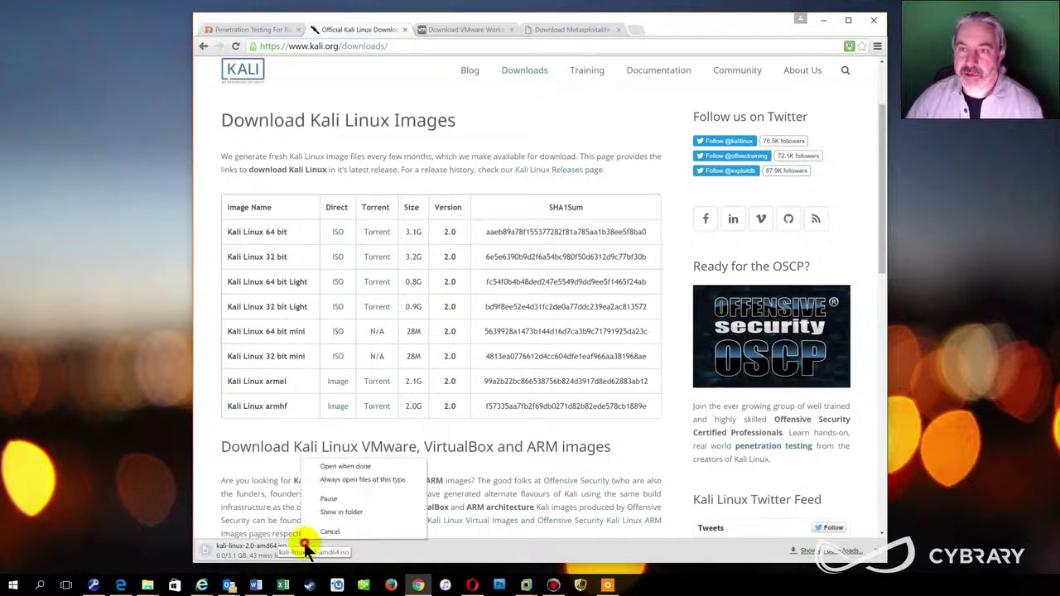
left_click(330, 530)
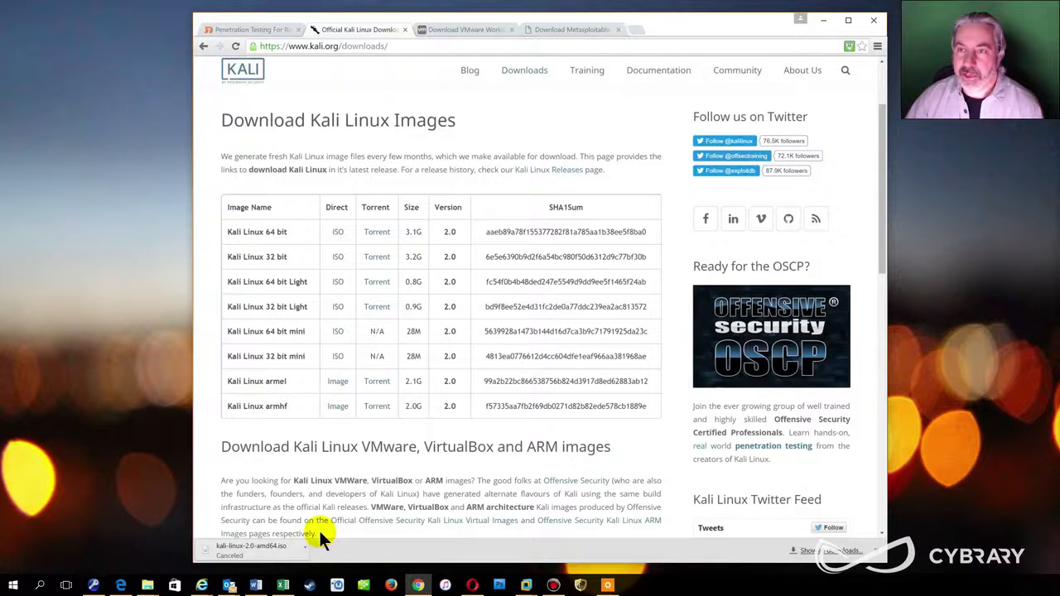
mouse_move(356, 555)
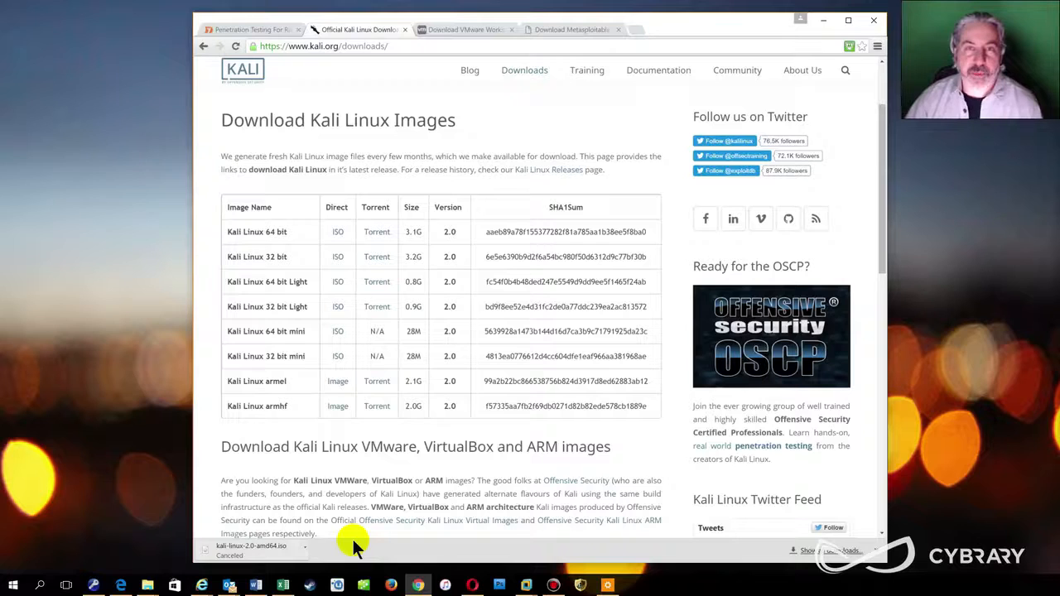
mouse_move(334, 477)
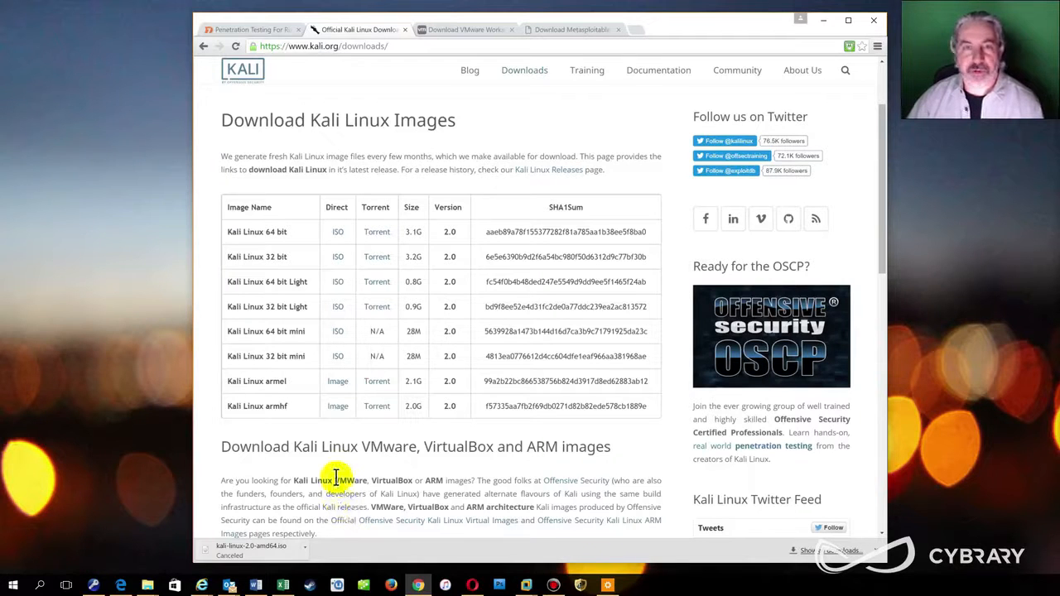
mouse_move(411, 454)
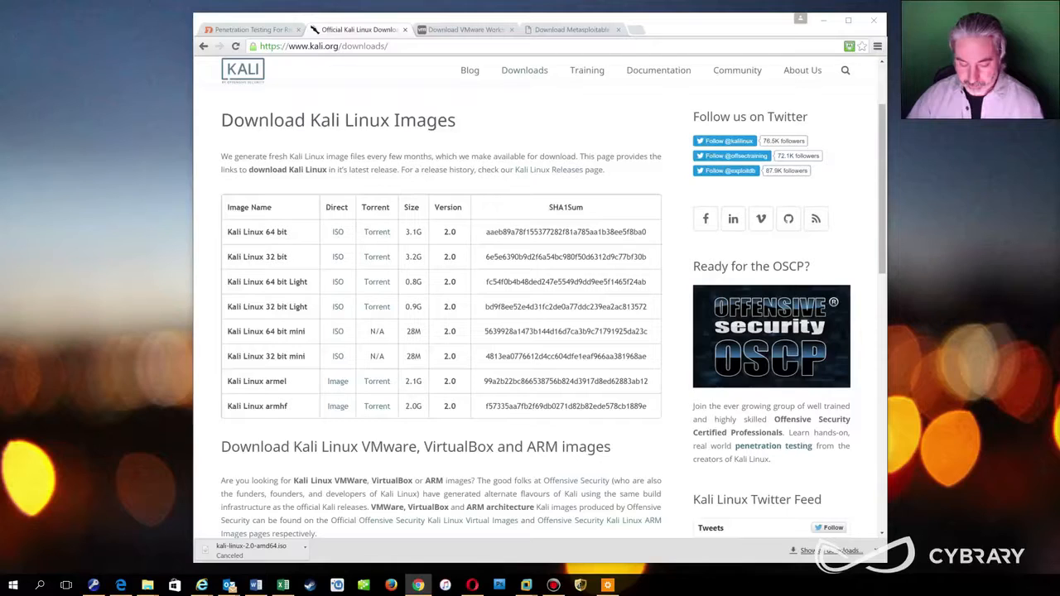
left_click(525, 587)
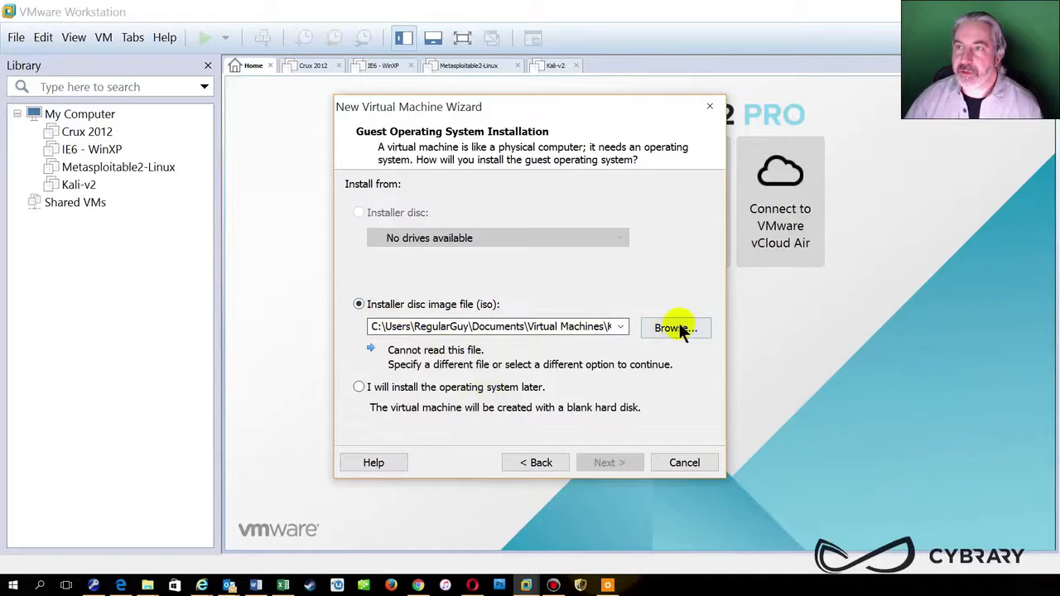
Step: Choose 'Installer disc image file (iso)' as the install source in the New Virtual Machine Wizard
left_click(676, 328)
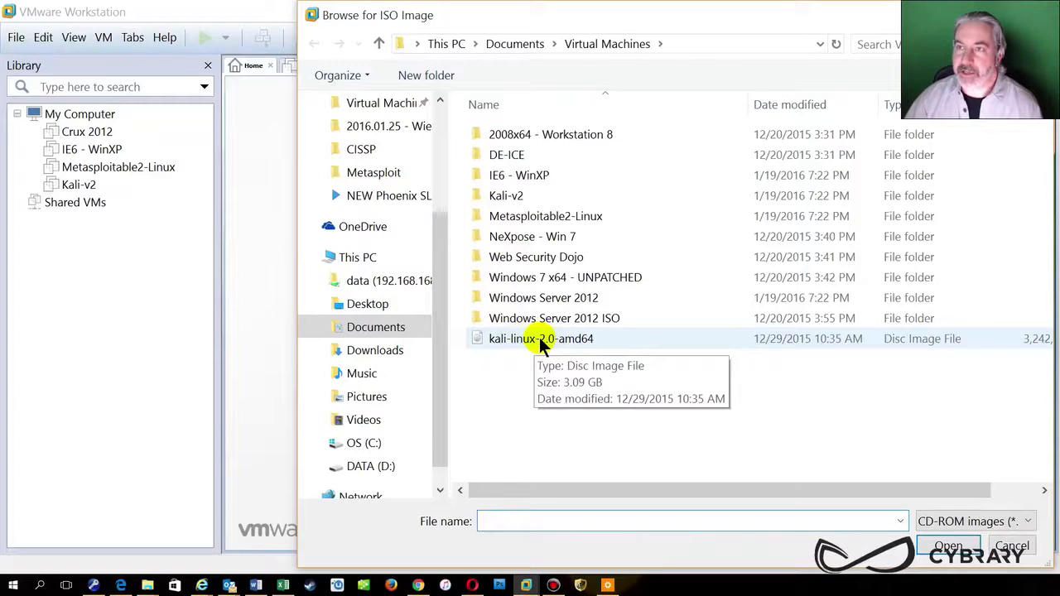
mouse_move(580, 343)
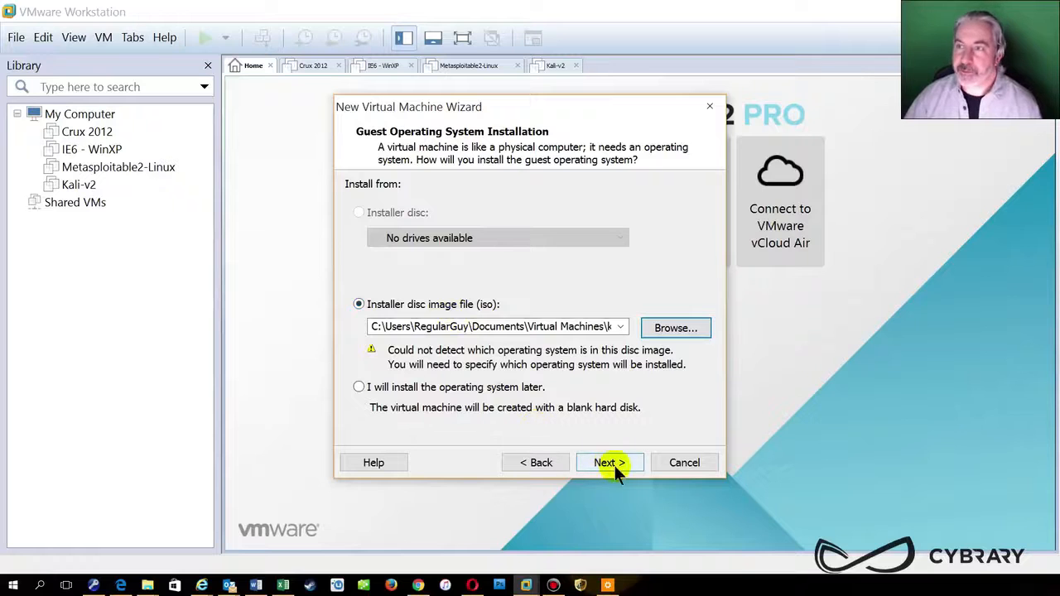
Step: Choose Linux with version Debian 6 64-bit as the guest operating system and continue
left_click(610, 462)
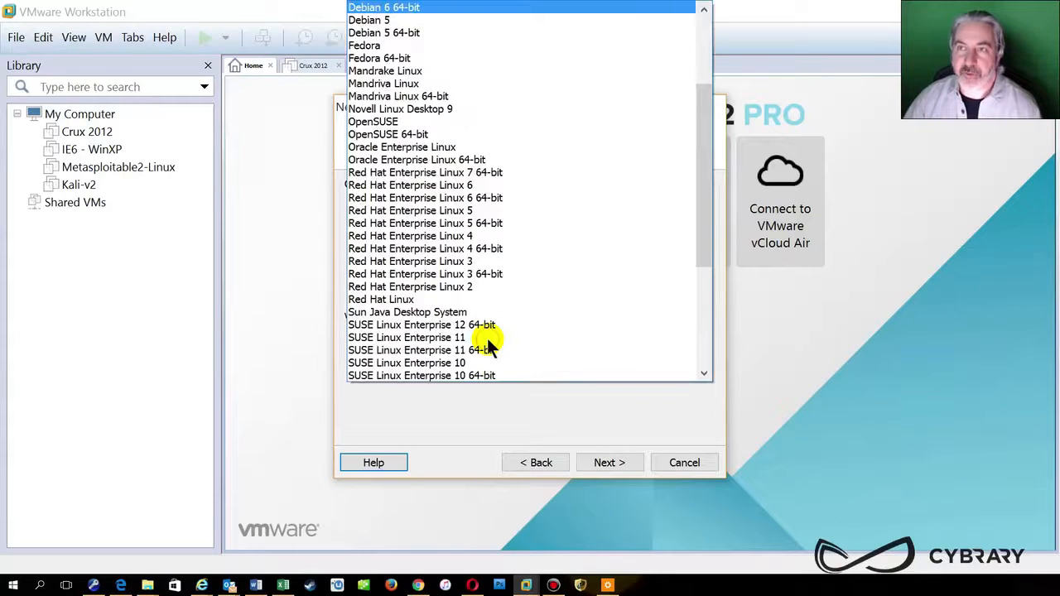
mouse_move(510, 19)
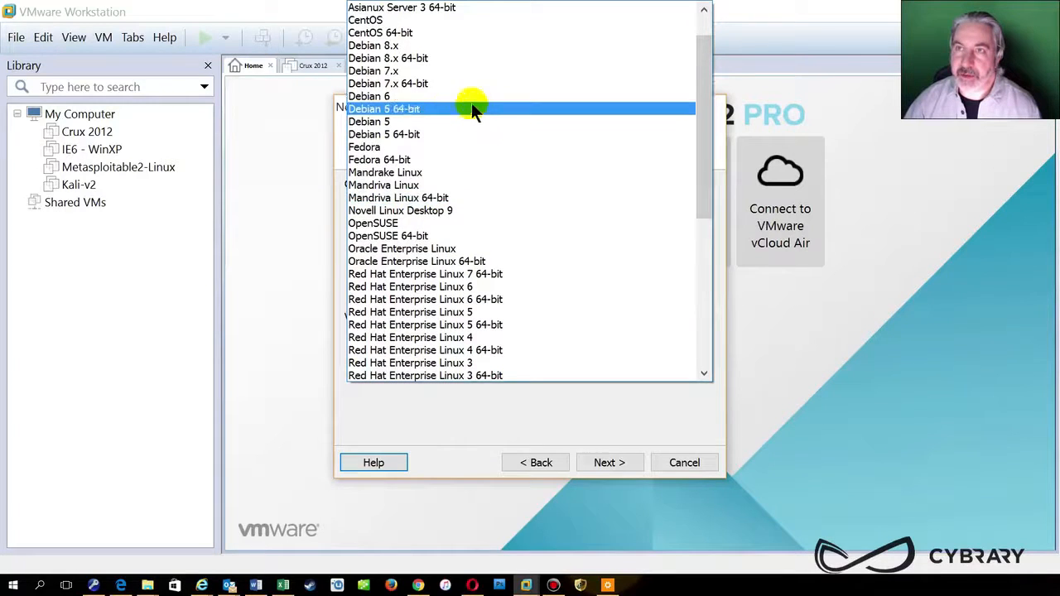
left_click(385, 109)
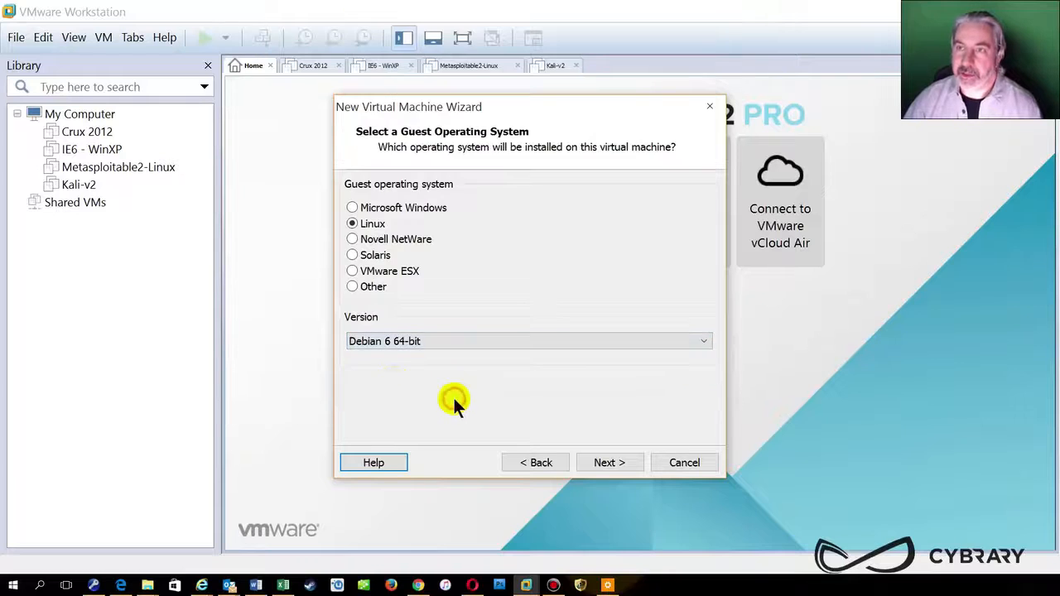
mouse_move(371, 363)
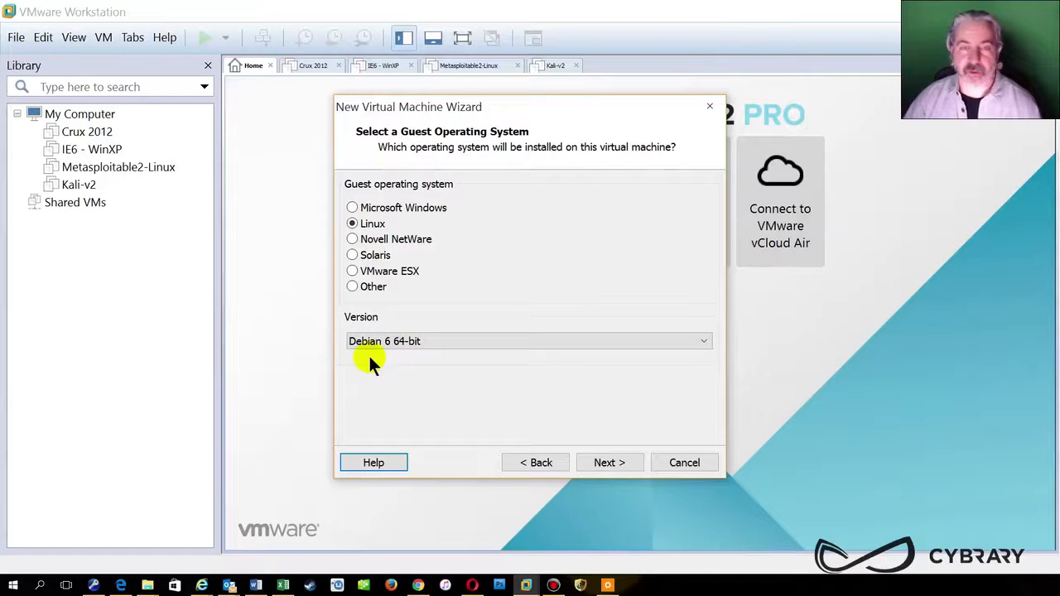
mouse_move(471, 407)
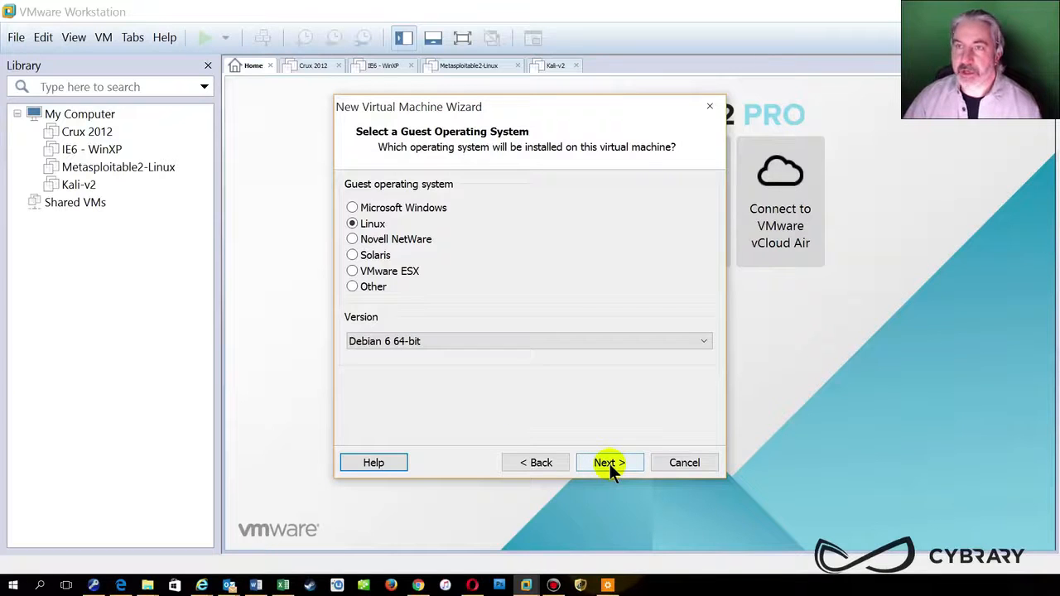
left_click(609, 462)
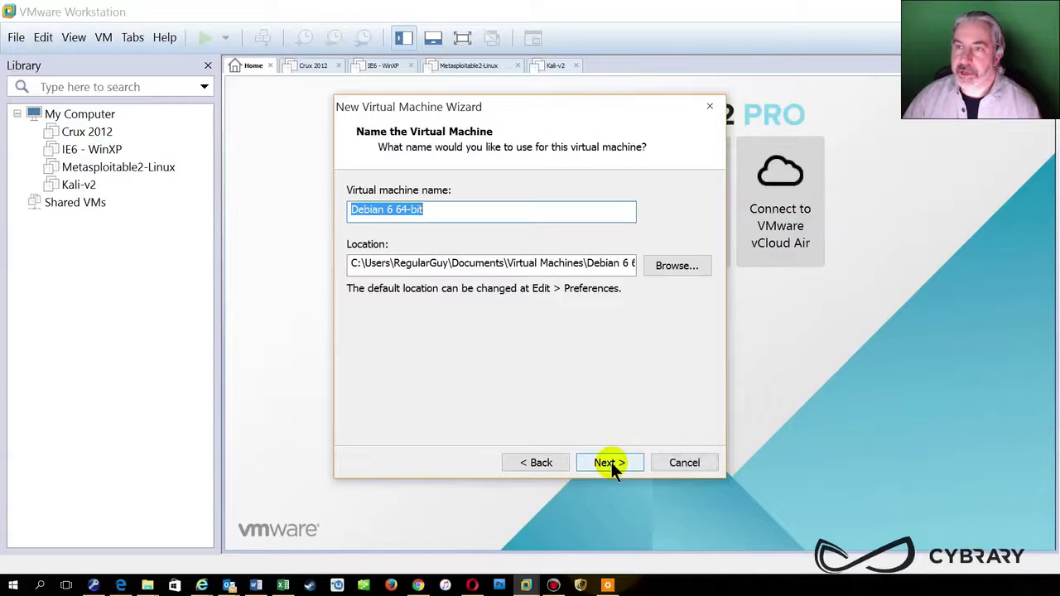
Step: Name the virtual machine 'Kali-TEST' and continue to disk capacity
type("Kali-T")
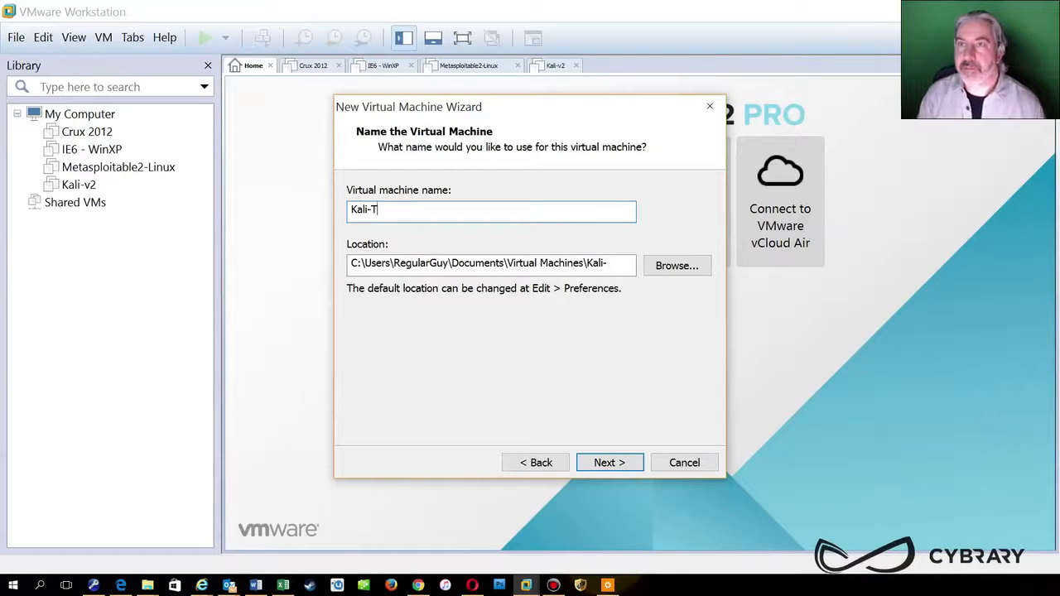
type("EST")
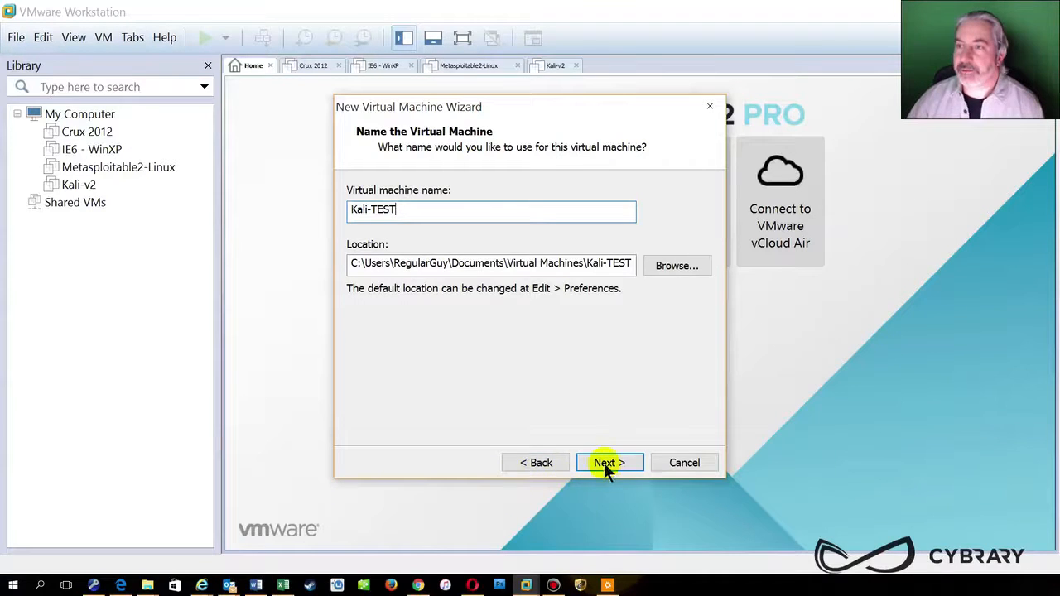
left_click(610, 463)
type("30")
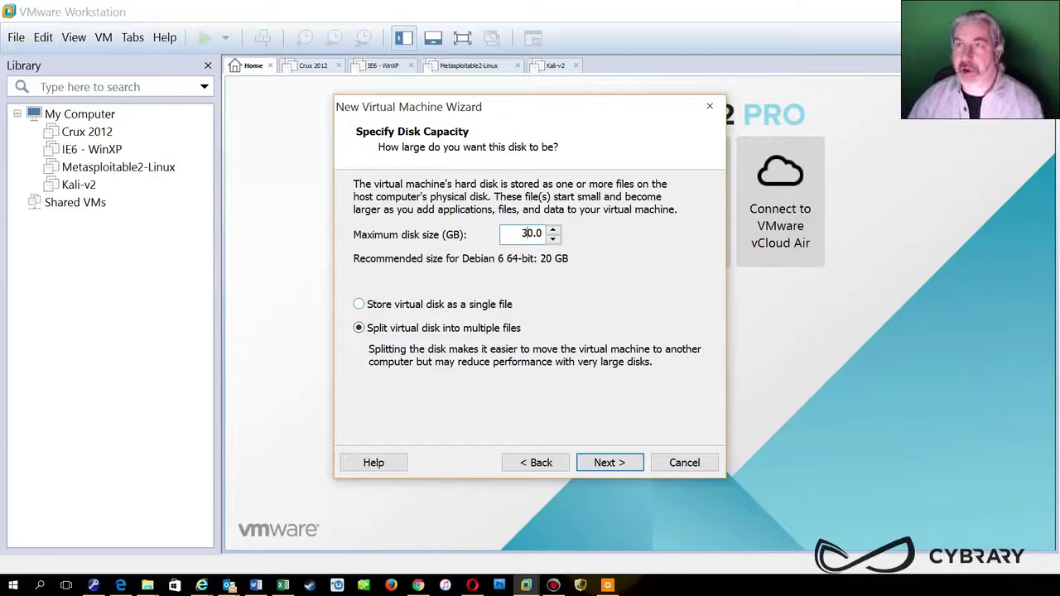
Step: Set a 30 GB maximum disk size stored as a single file and reach the summary
left_click(553, 239)
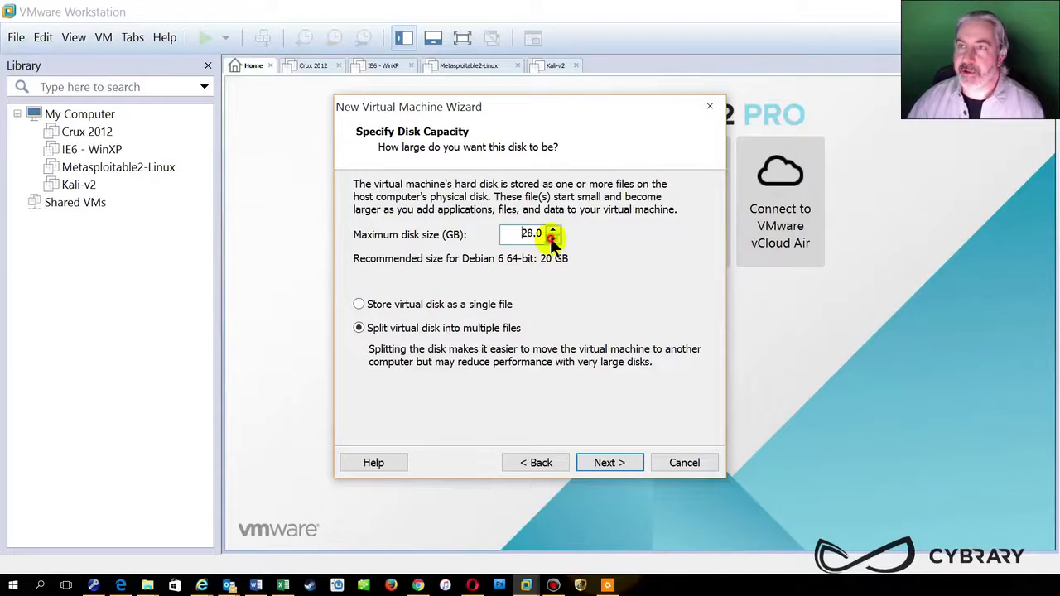
left_click(553, 229)
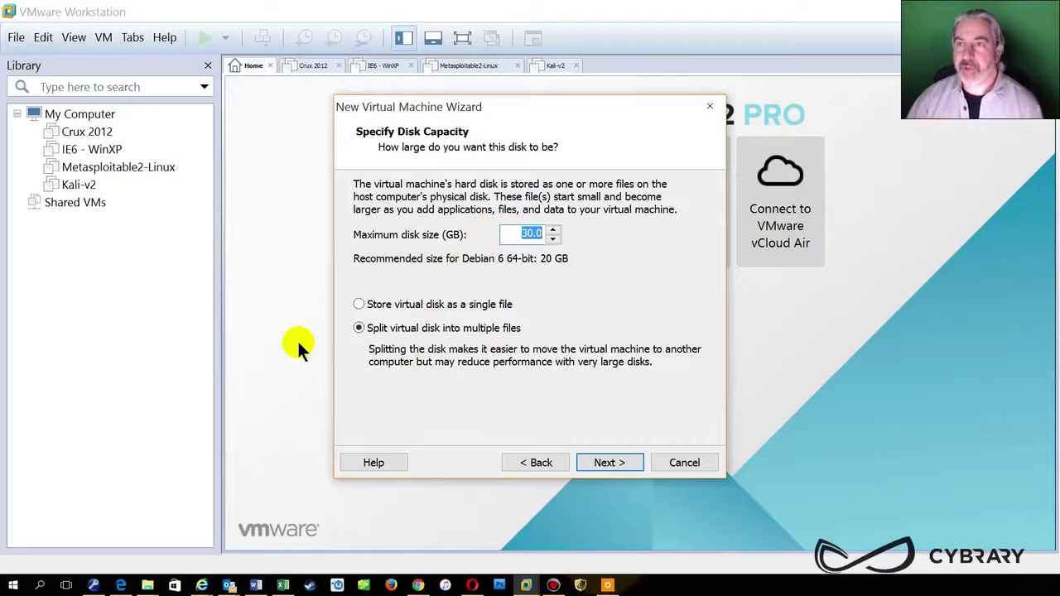
left_click(357, 304)
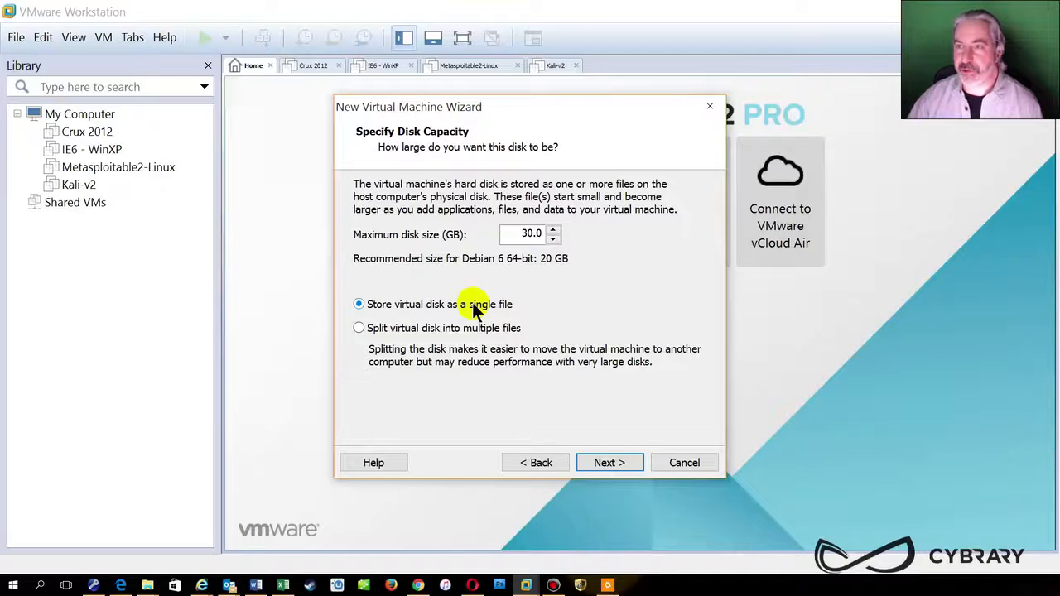
mouse_move(483, 328)
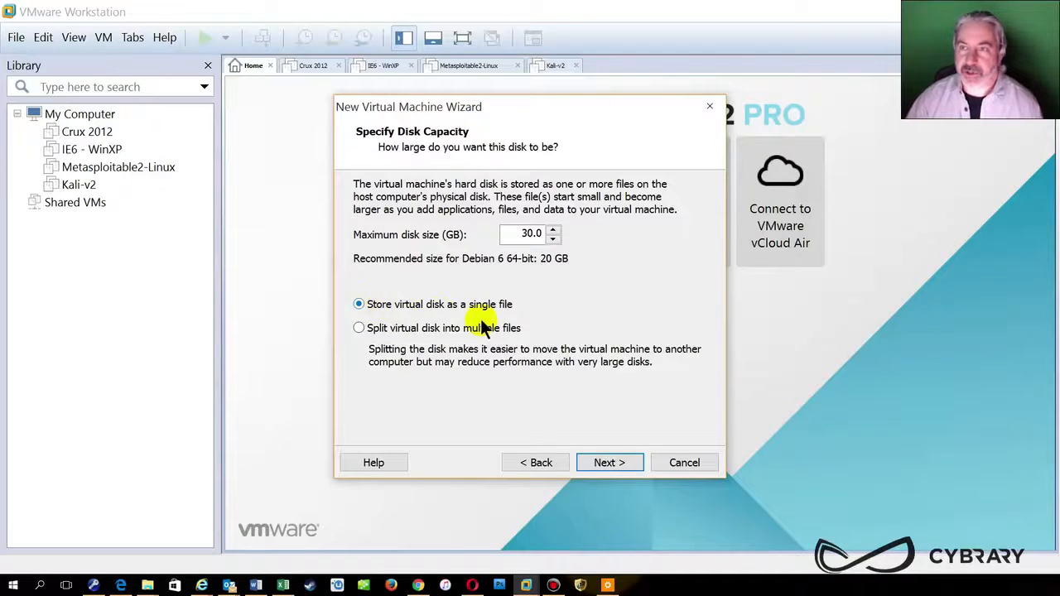
left_click(610, 462)
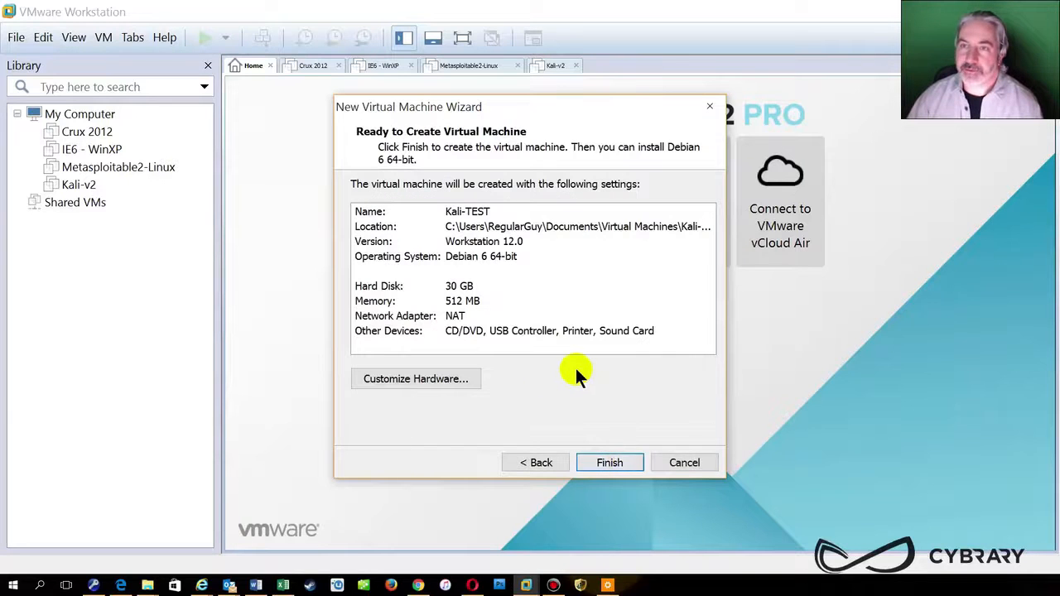
mouse_move(451, 262)
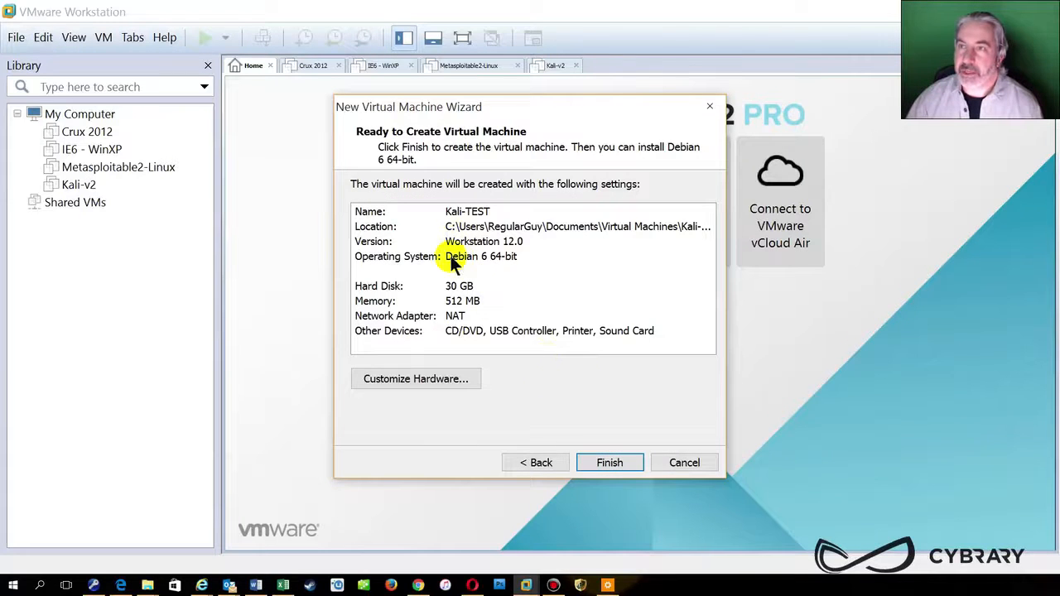
mouse_move(422, 323)
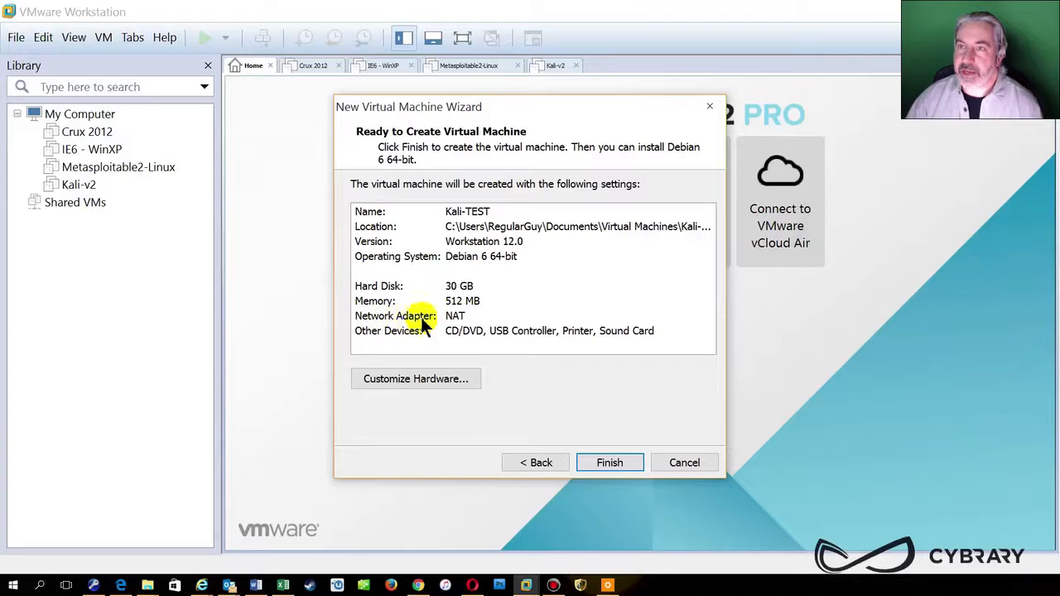
mouse_move(737, 550)
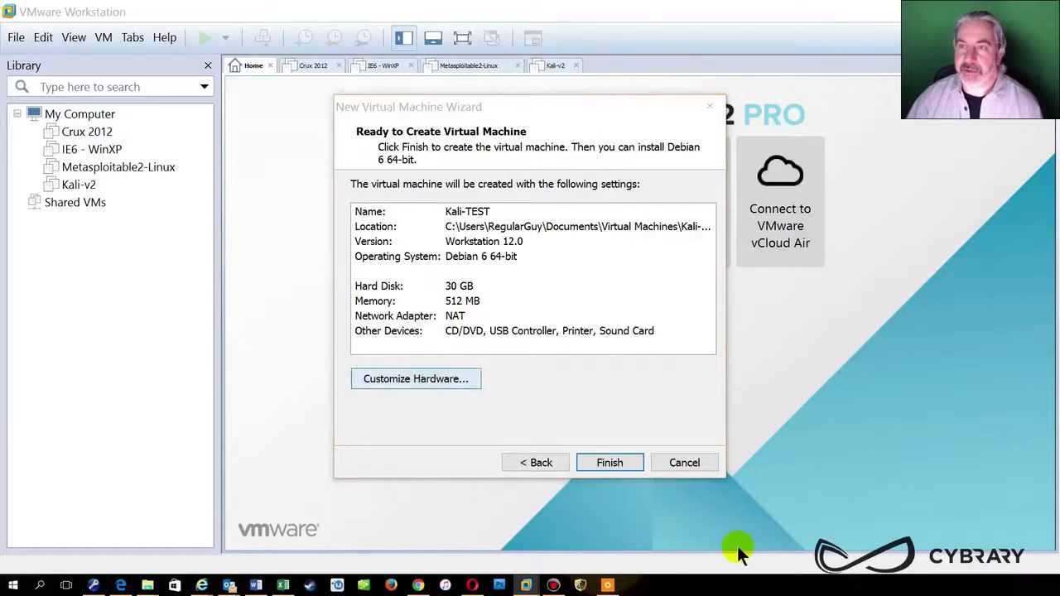
Step: In Customize Hardware, try Host-only on the network adapter, then keep it on NAT
left_click(414, 377)
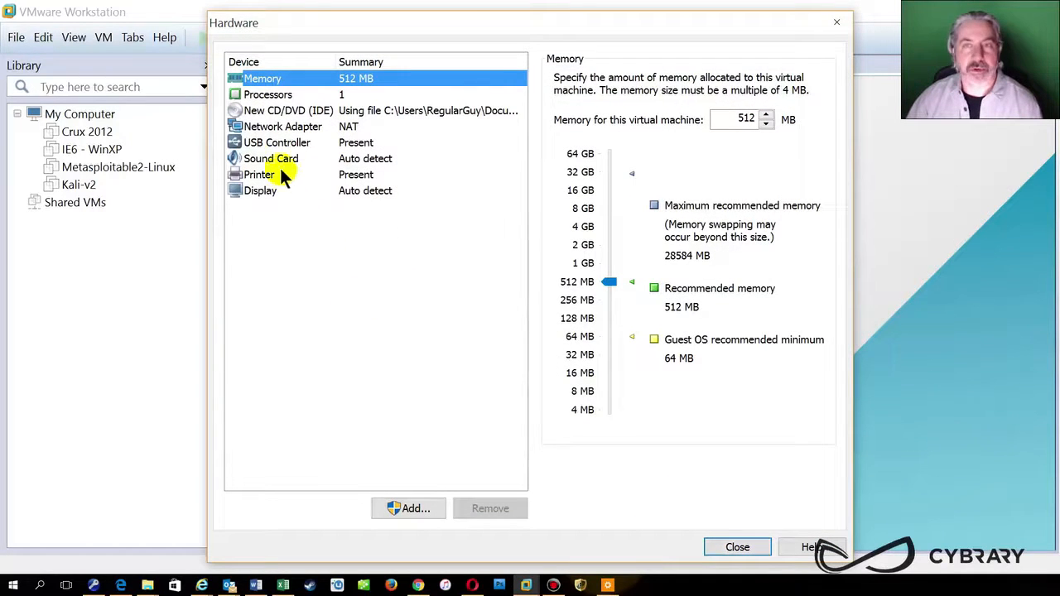
left_click(281, 126)
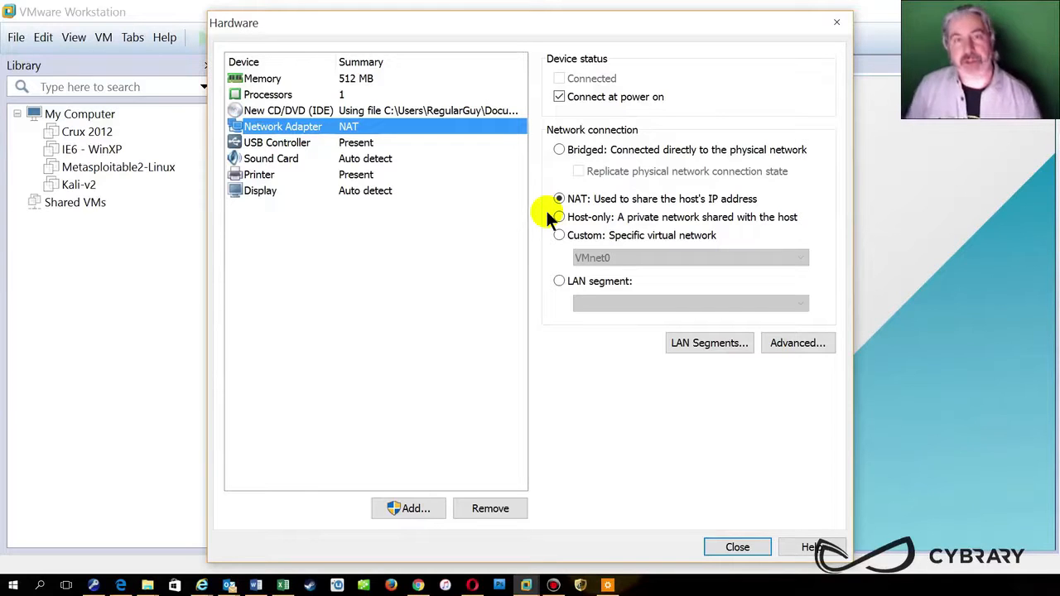
mouse_move(709, 202)
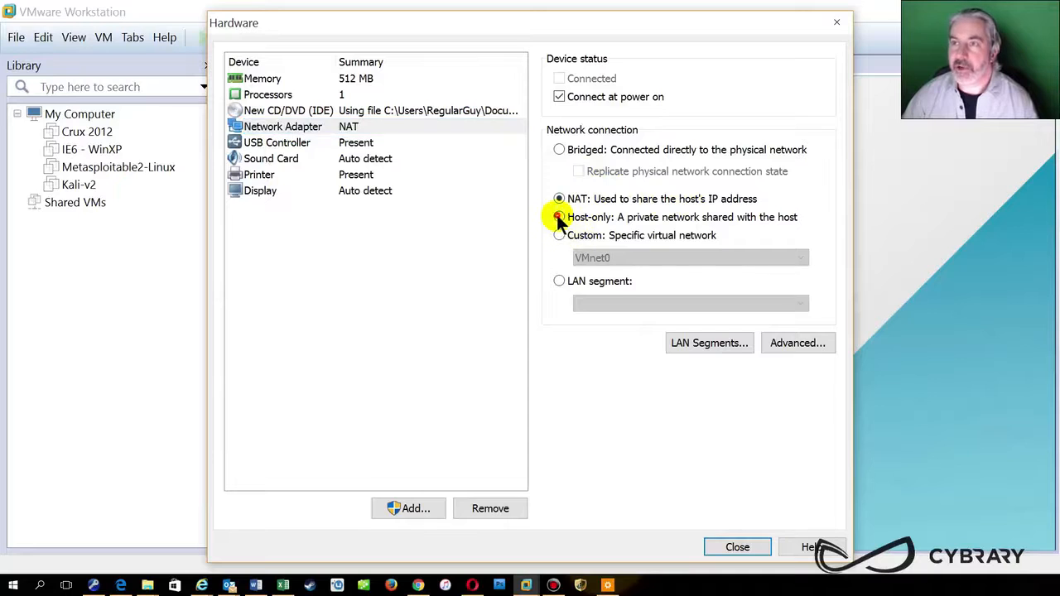
left_click(560, 216)
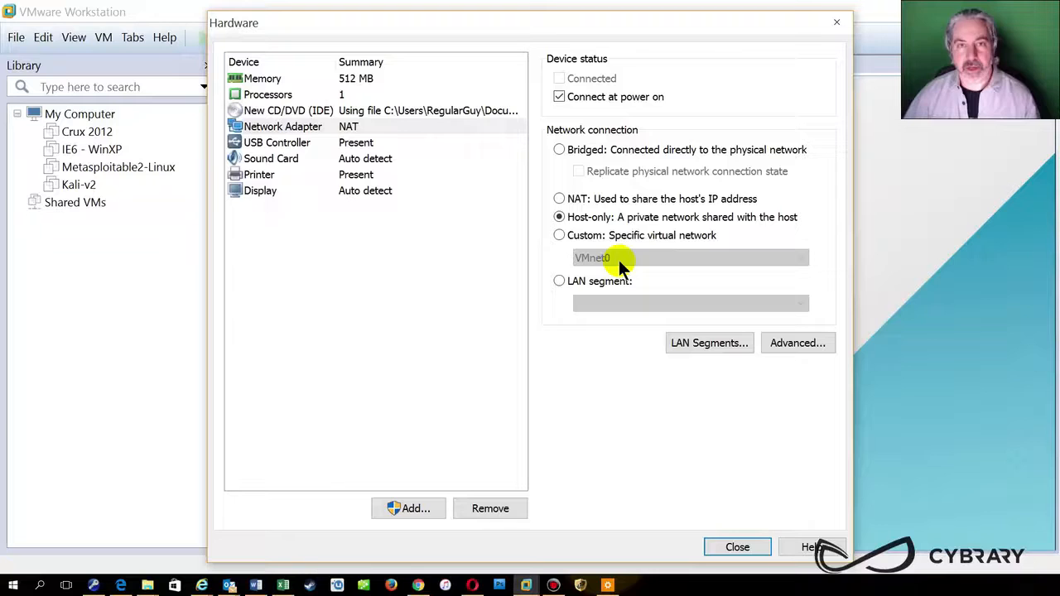
left_click(560, 199)
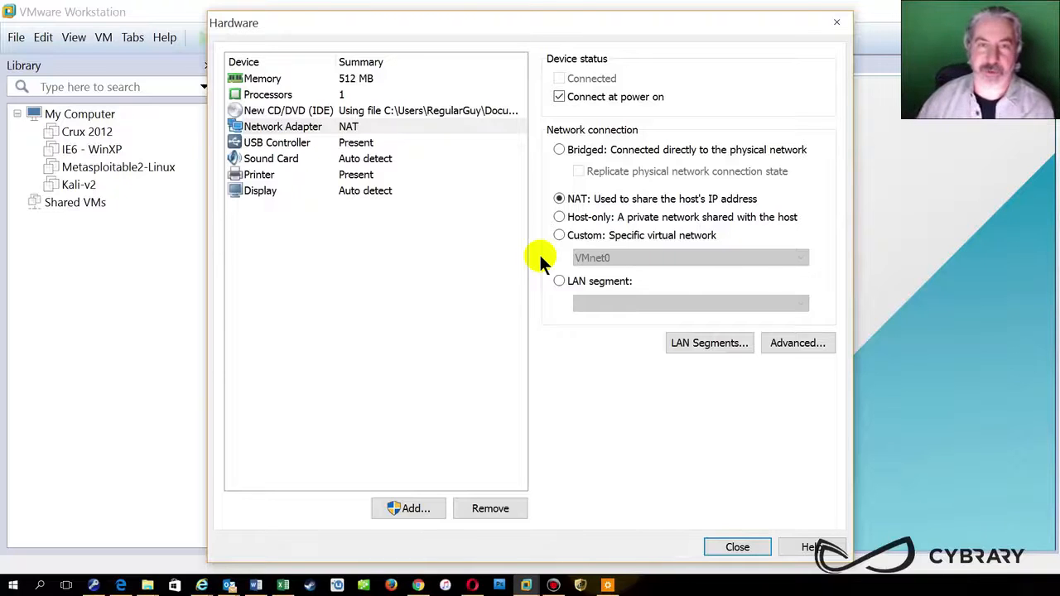
mouse_move(510, 265)
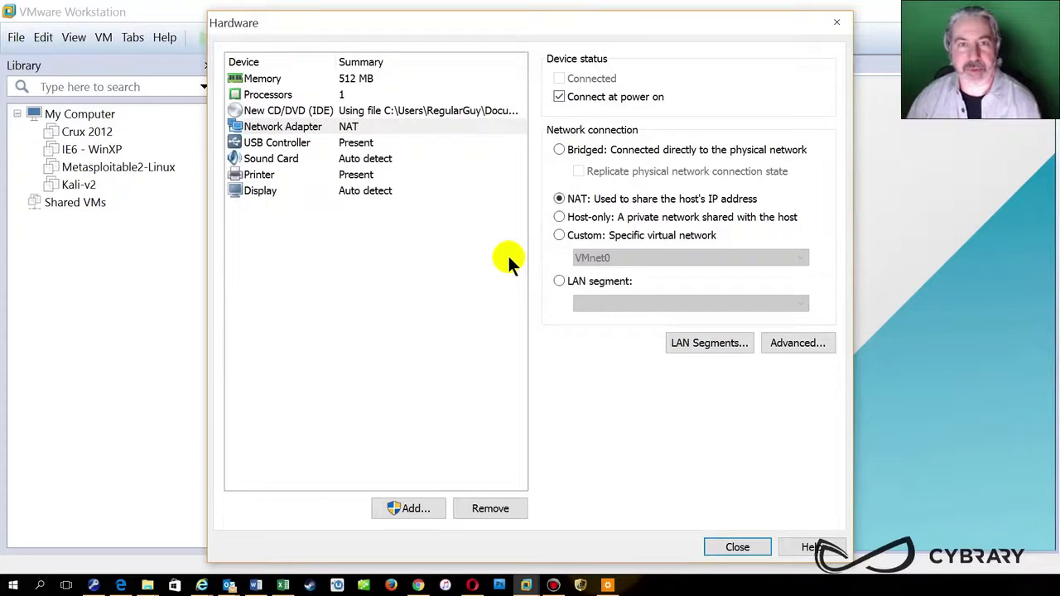